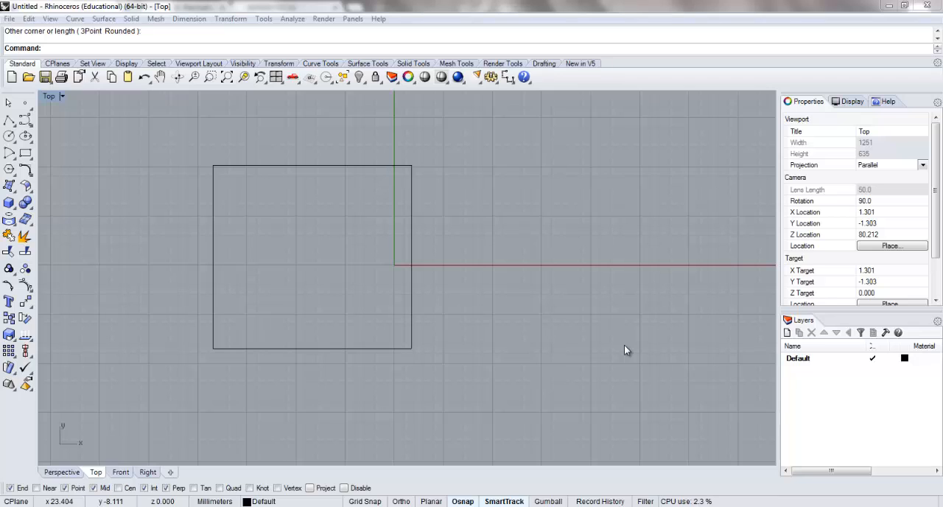
{"action": "mouse_move", "coordinate": [413, 187]}
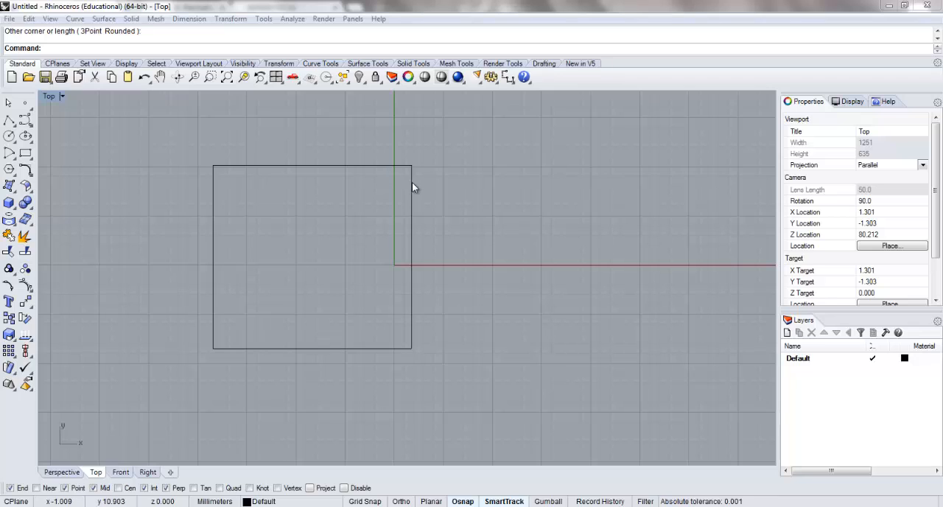
{"action": "mouse_move", "coordinate": [247, 250]}
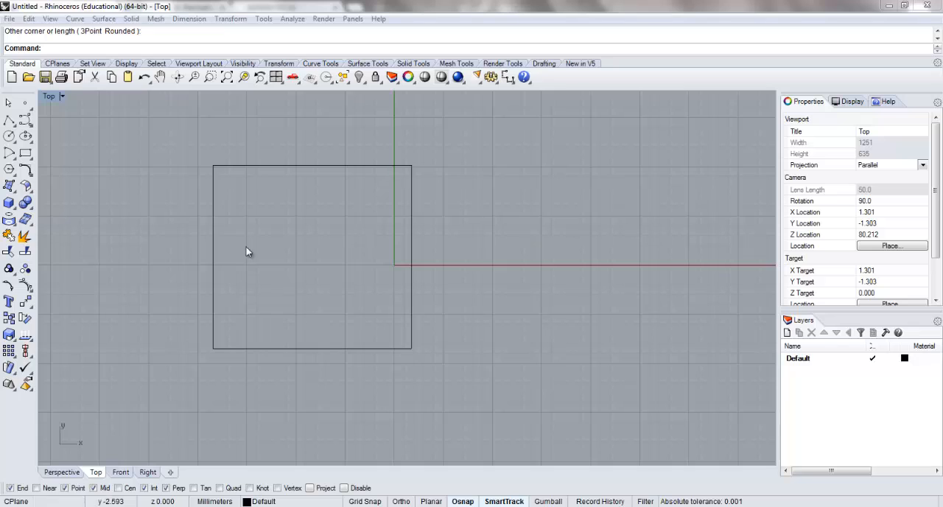
{"action": "mouse_move", "coordinate": [534, 367]}
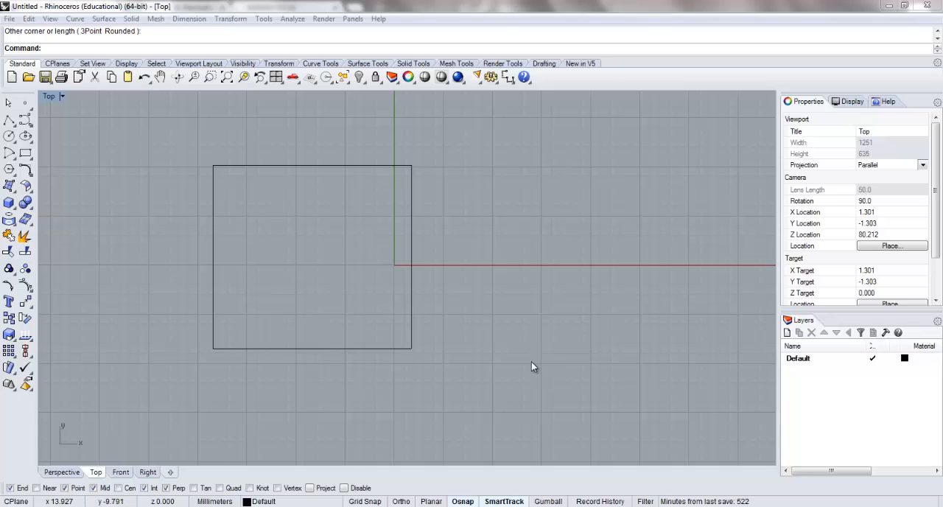
Switch from the single Top view to the four-viewport layout.
{"action": "left_click", "coordinate": [346, 168]}
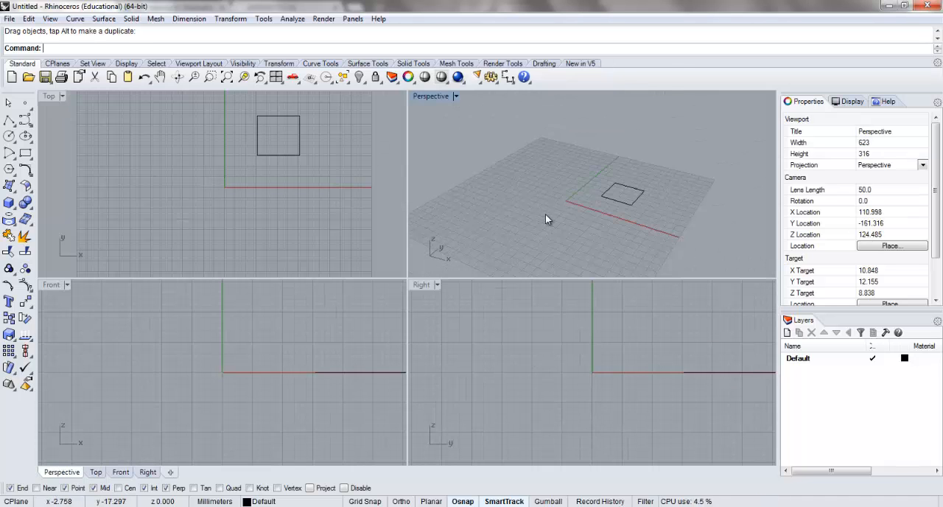
Explode the square, maximize the Top view, and join the four sides into one closed curve.
{"action": "left_click_drag", "start_coordinate": [548, 219], "coordinate": [616, 142]}
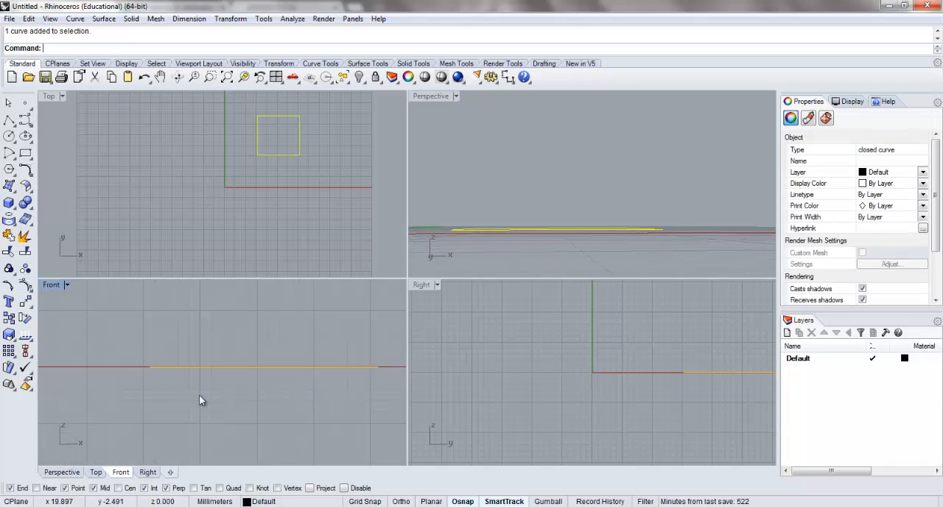
{"action": "left_click", "coordinate": [203, 398]}
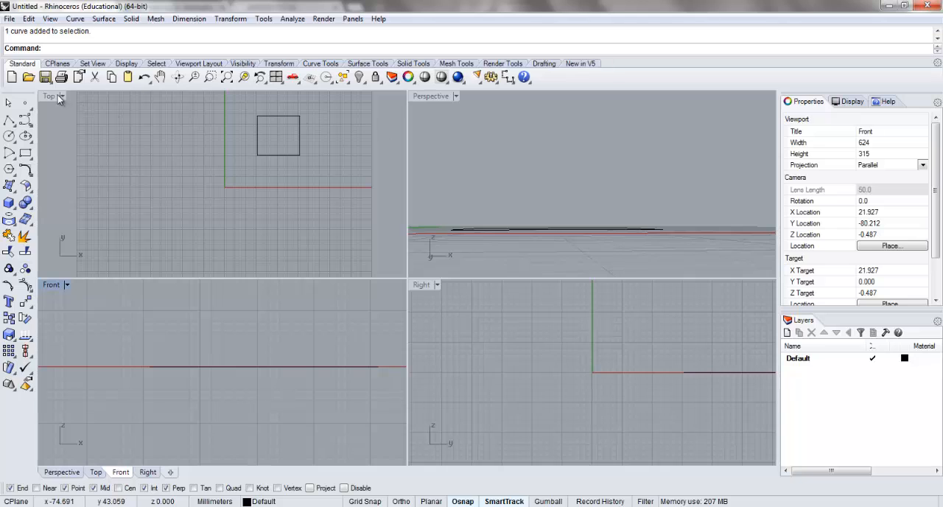
{"action": "double_click", "coordinate": [49, 96]}
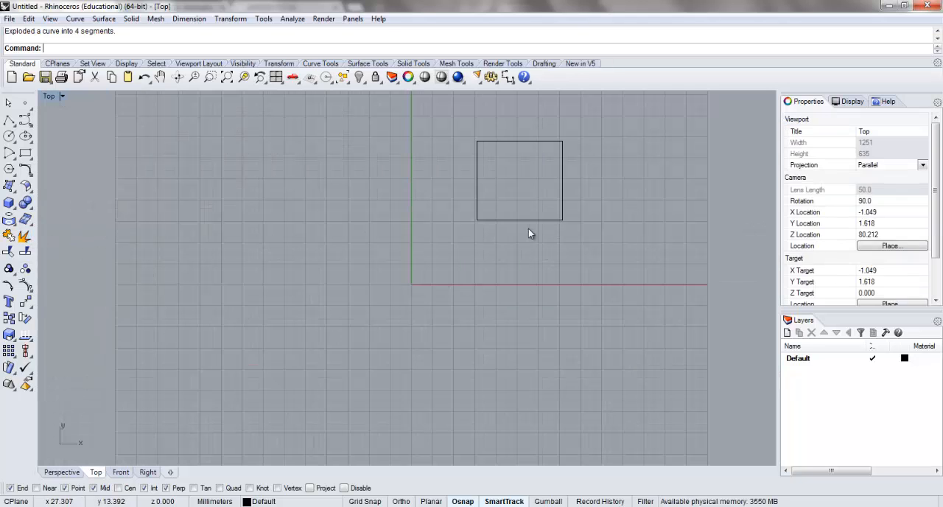
{"action": "left_click", "coordinate": [563, 176]}
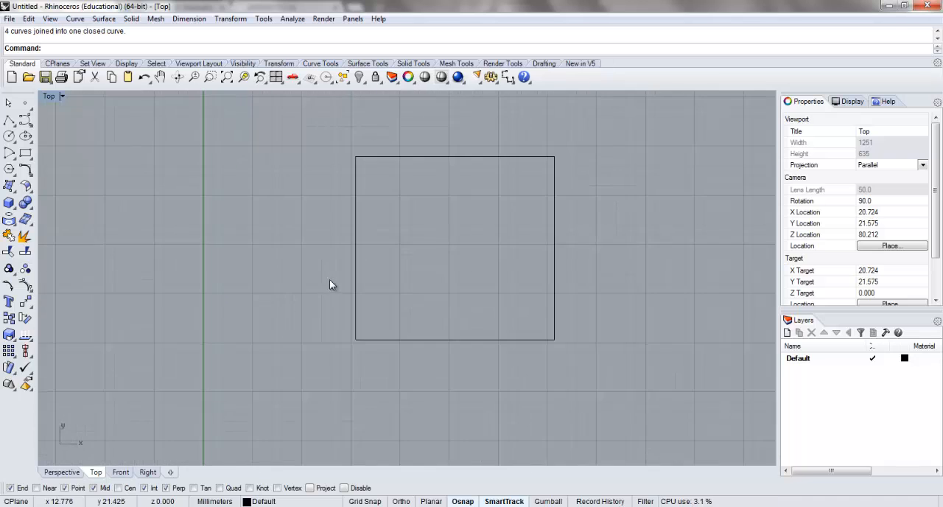
Make a planar surface from the closed square and display the viewport shaded.
{"action": "left_click", "coordinate": [8, 188]}
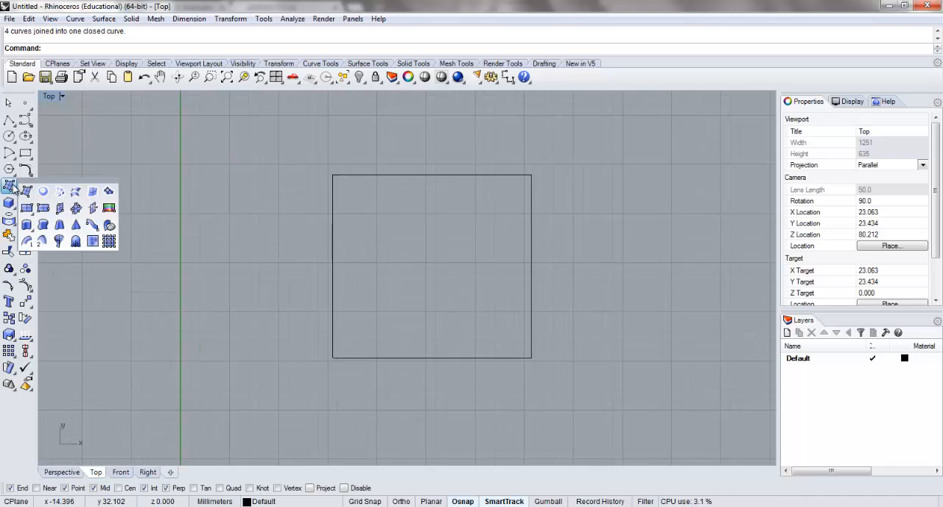
{"action": "left_click", "coordinate": [9, 191]}
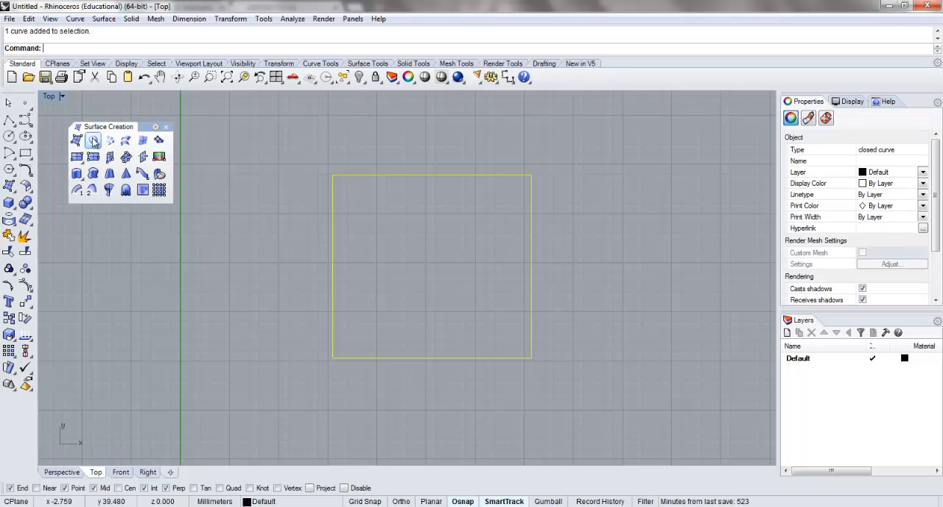
{"action": "left_click", "coordinate": [93, 140]}
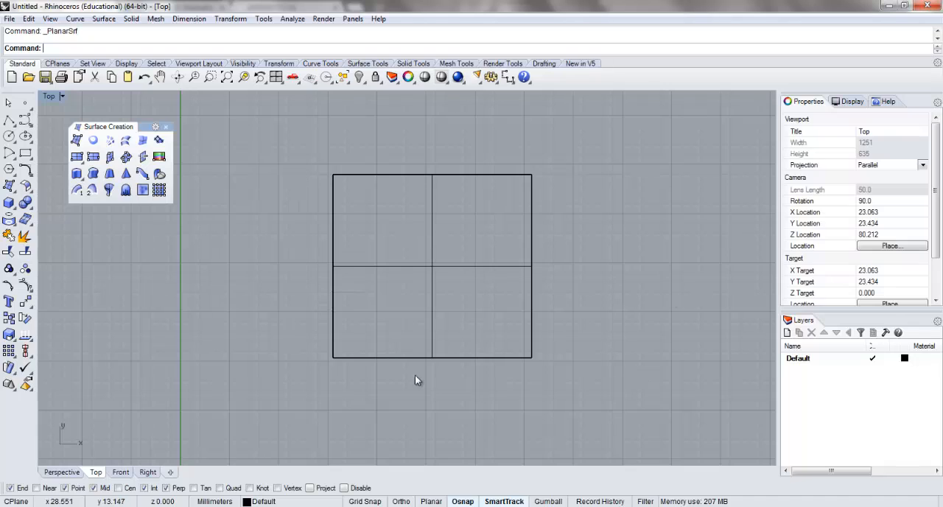
{"action": "mouse_move", "coordinate": [327, 265]}
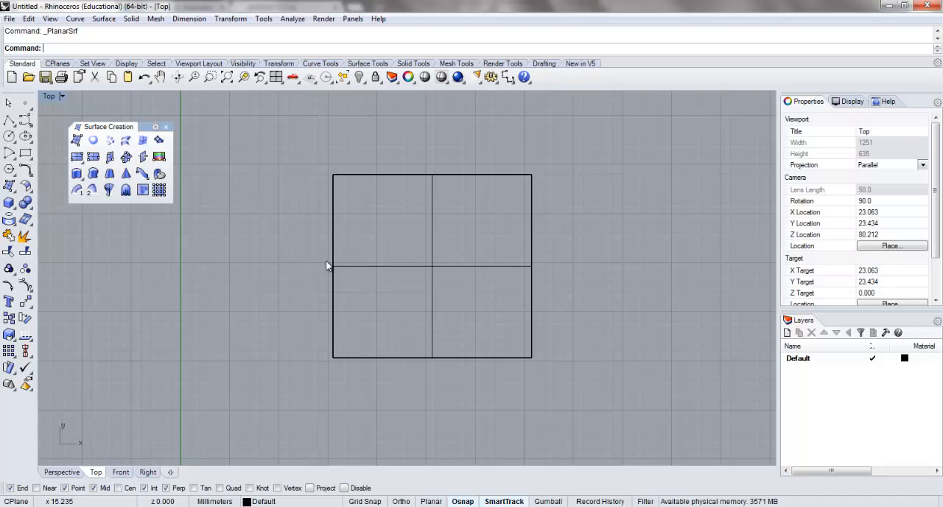
{"action": "left_click", "coordinate": [442, 76]}
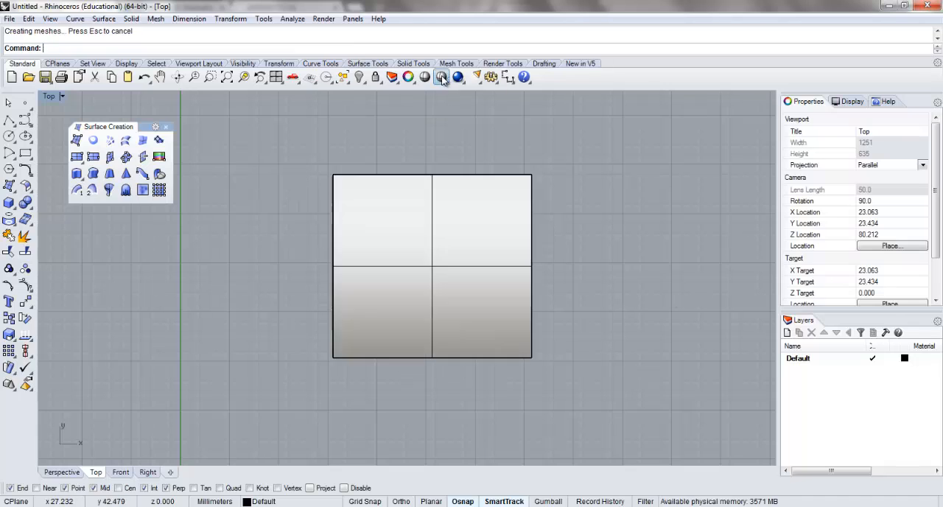
{"action": "mouse_move", "coordinate": [404, 275]}
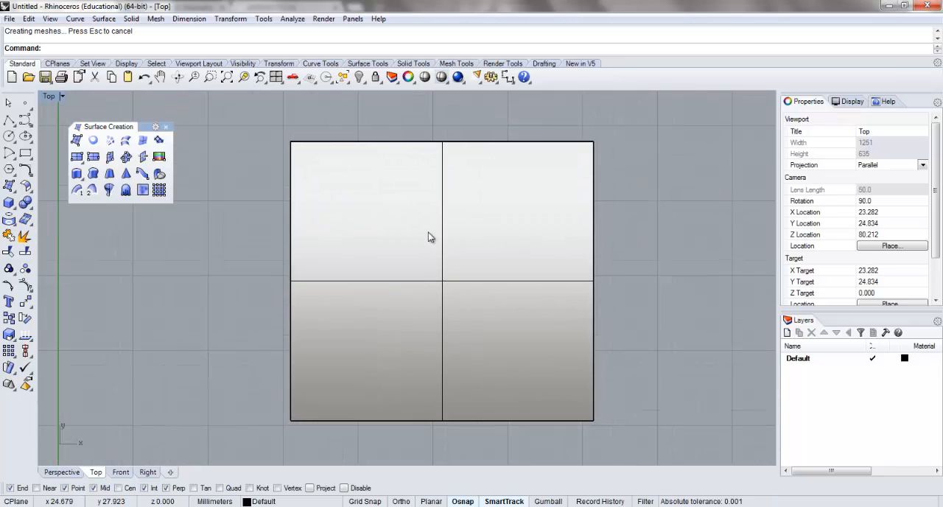
{"action": "mouse_move", "coordinate": [186, 161]}
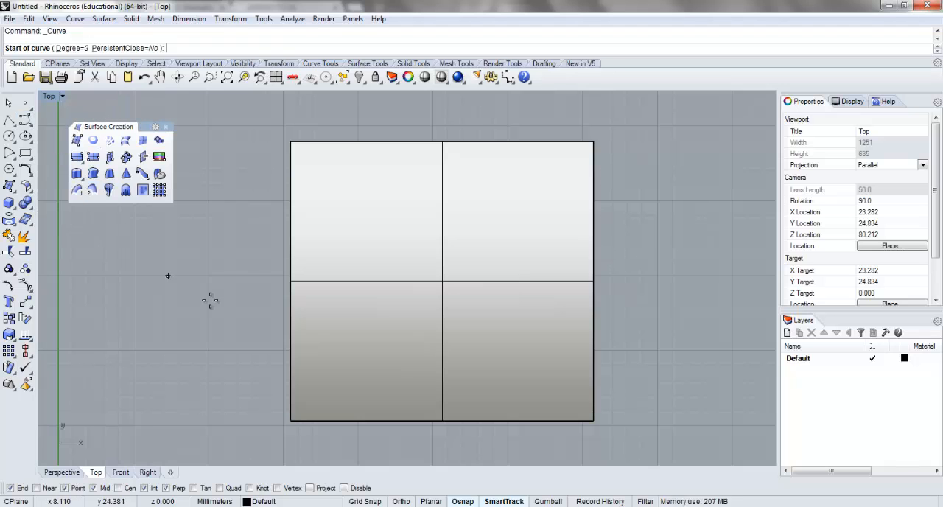
Sketch a closed control-point curve on the surface's upper-left area and select it.
{"action": "left_click", "coordinate": [336, 221]}
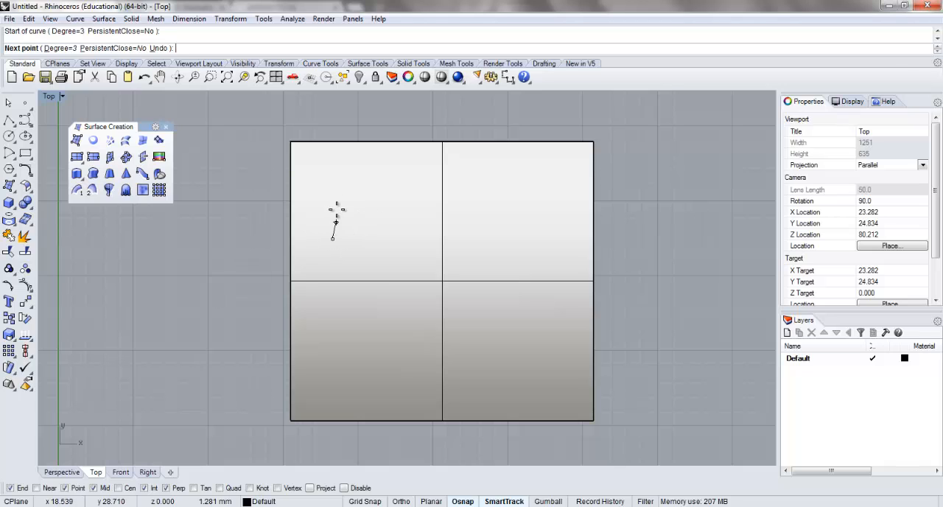
{"action": "left_click", "coordinate": [361, 317]}
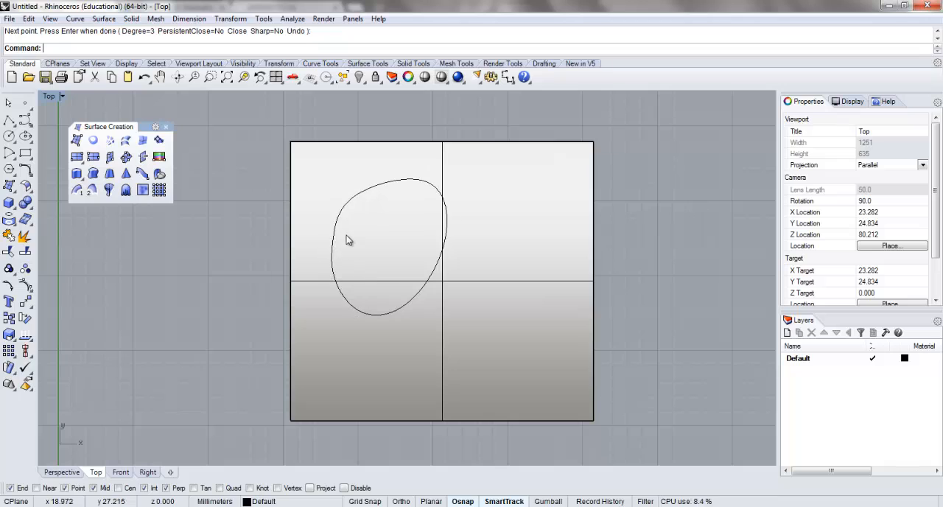
{"action": "left_click", "coordinate": [471, 239]}
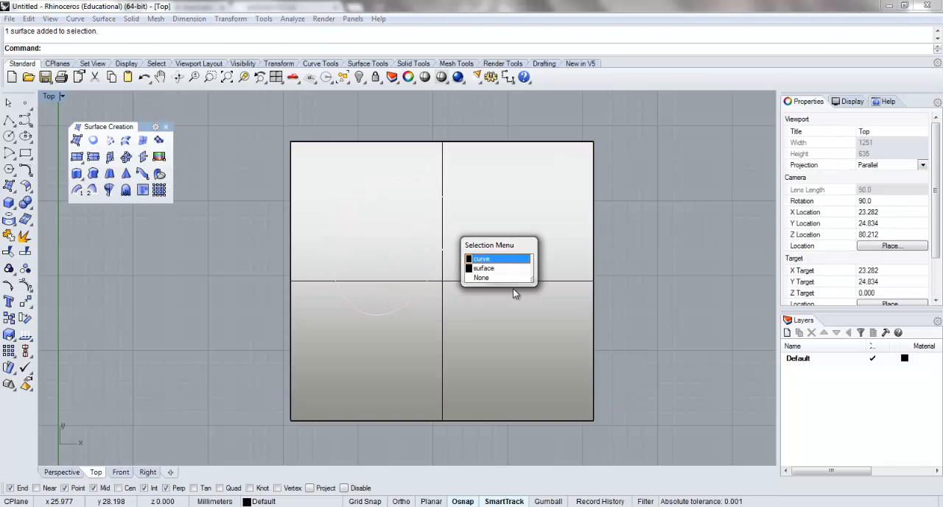
{"action": "left_click", "coordinate": [480, 258]}
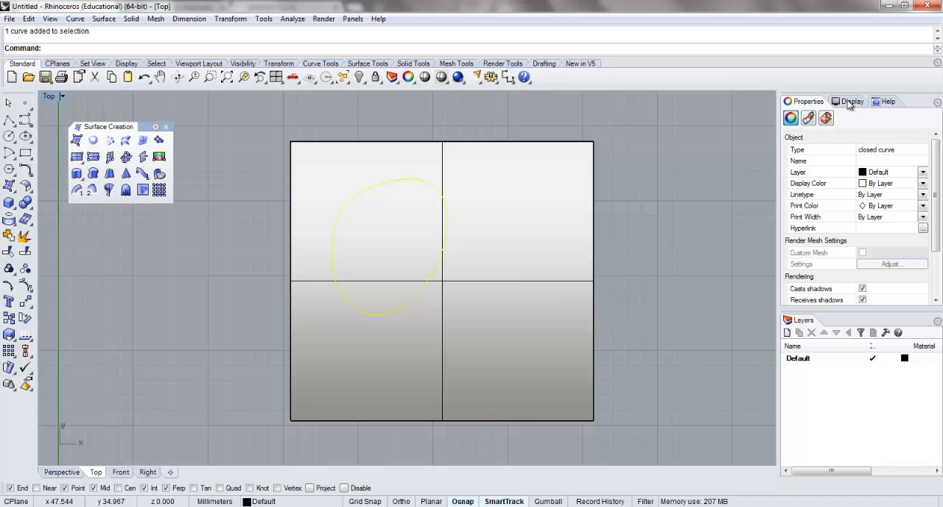
Add Layer 01 and set its colour to Red.
{"action": "left_click", "coordinate": [787, 333]}
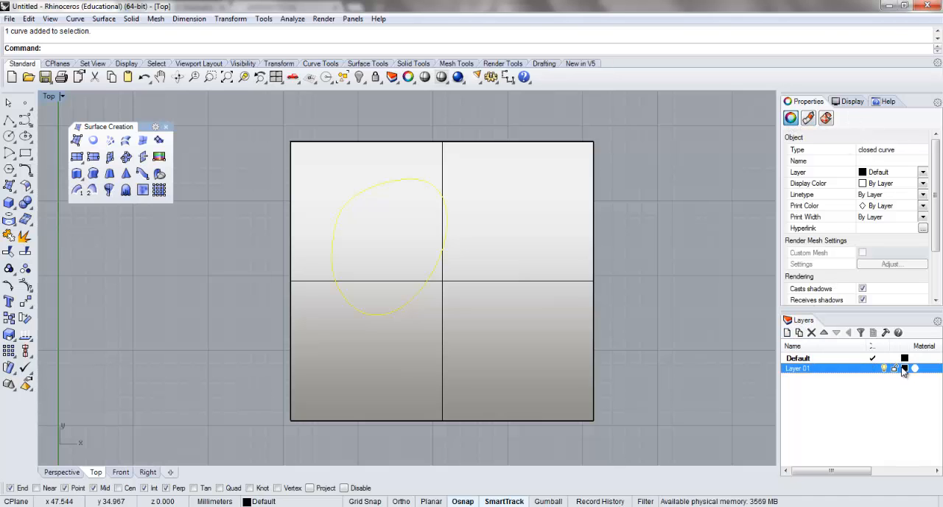
{"action": "left_click", "coordinate": [904, 369]}
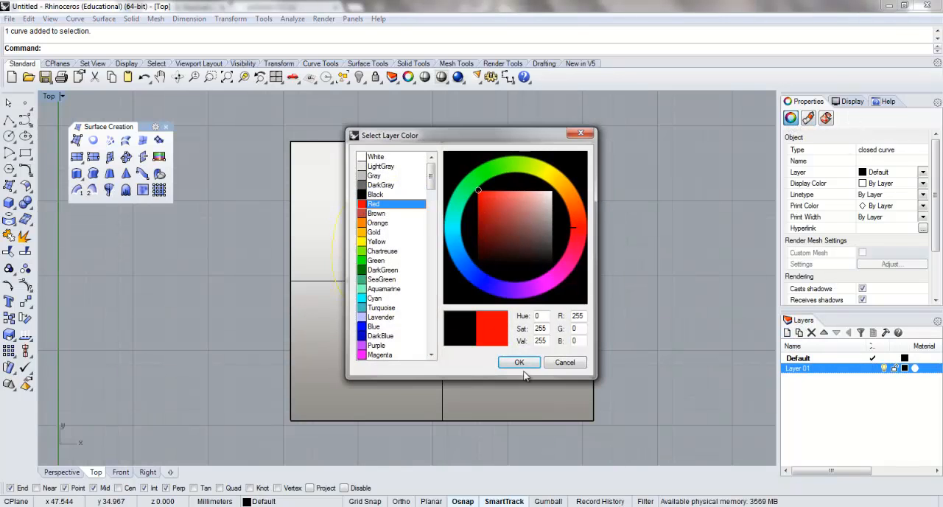
{"action": "left_click", "coordinate": [519, 363]}
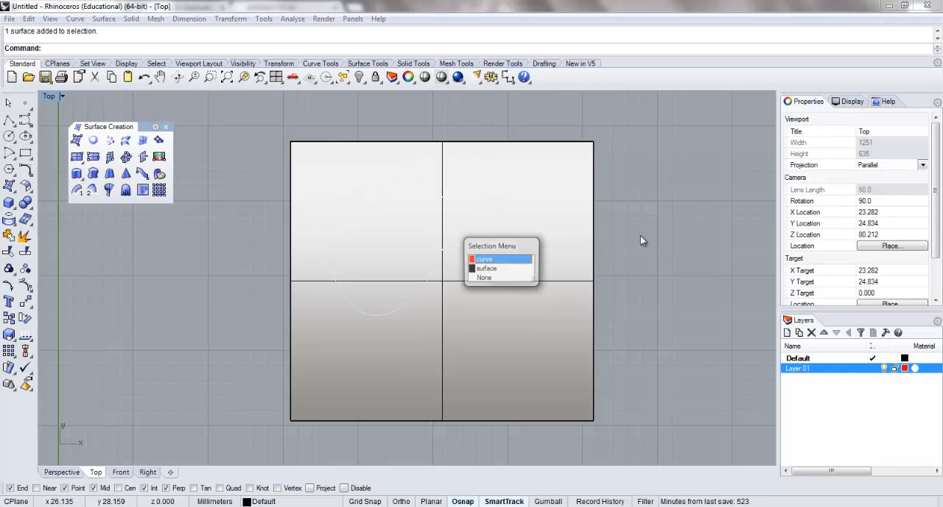
Select the freeform curve and the square outline together.
{"action": "left_click", "coordinate": [484, 259]}
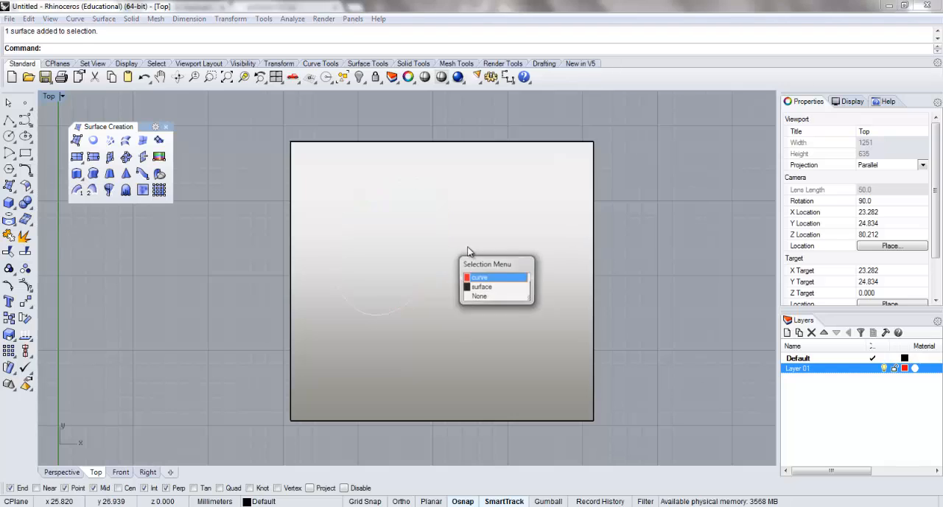
{"action": "left_click", "coordinate": [479, 277]}
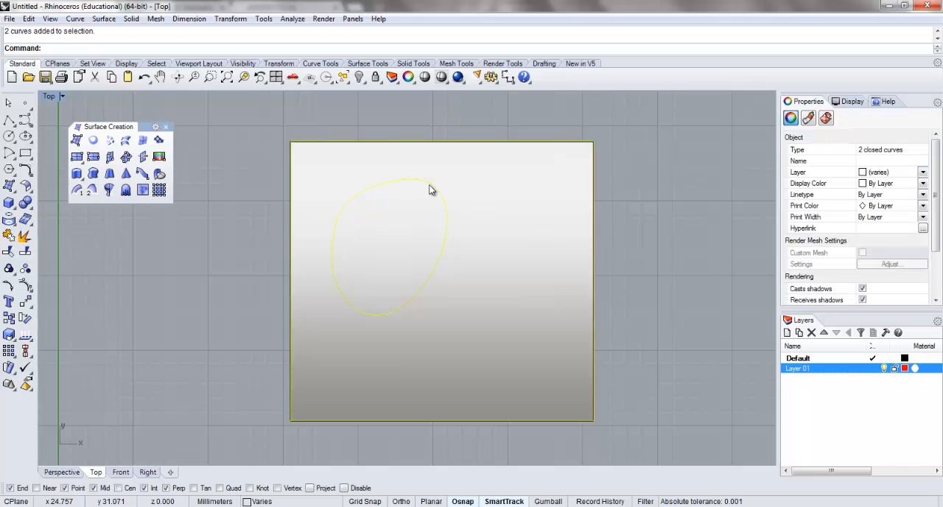
{"action": "mouse_move", "coordinate": [464, 145]}
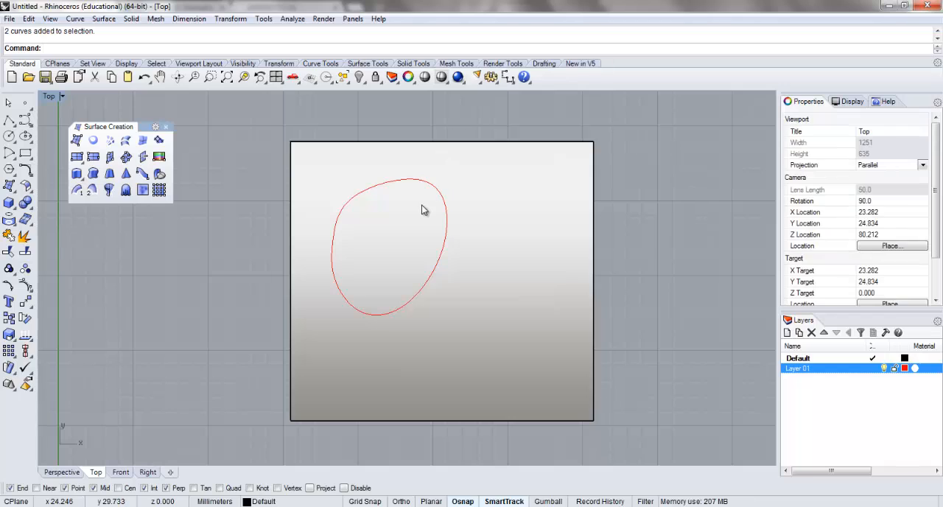
{"action": "mouse_move", "coordinate": [527, 247]}
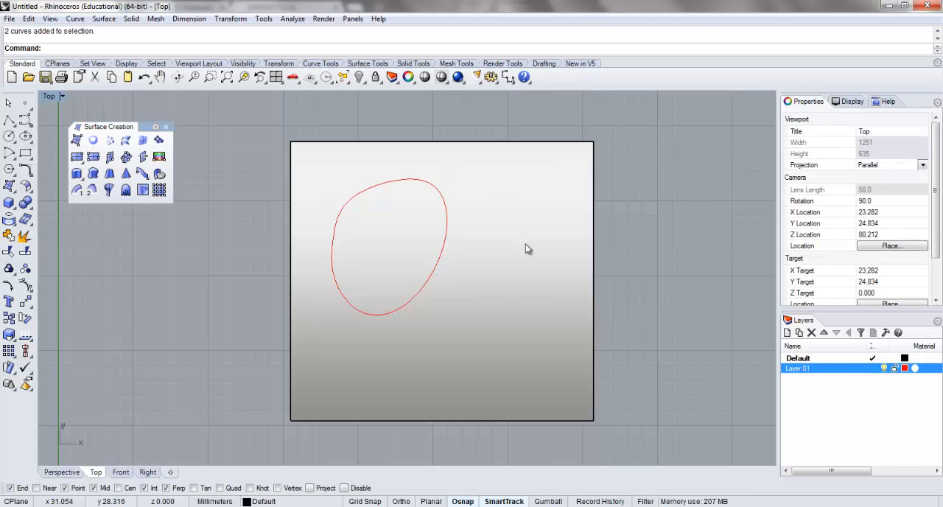
{"action": "mouse_move", "coordinate": [361, 186]}
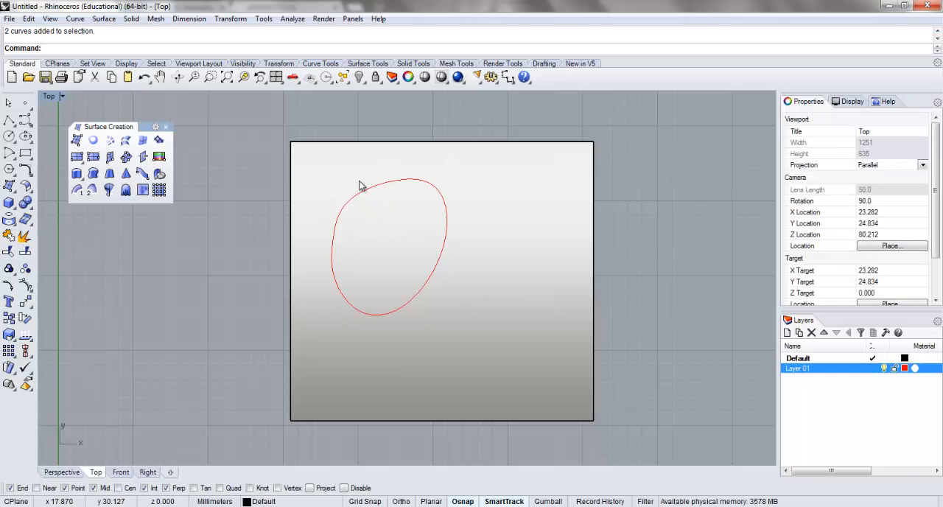
{"action": "mouse_move", "coordinate": [442, 280]}
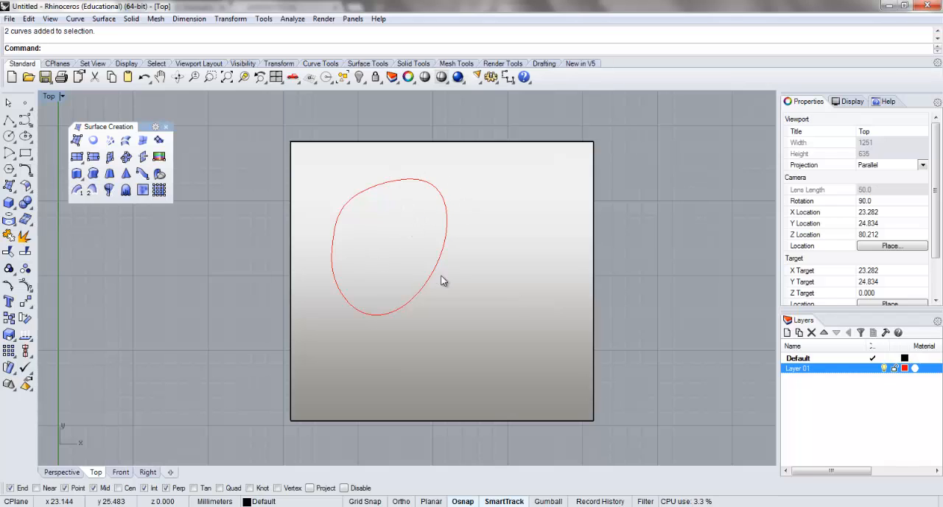
{"action": "mouse_move", "coordinate": [522, 325]}
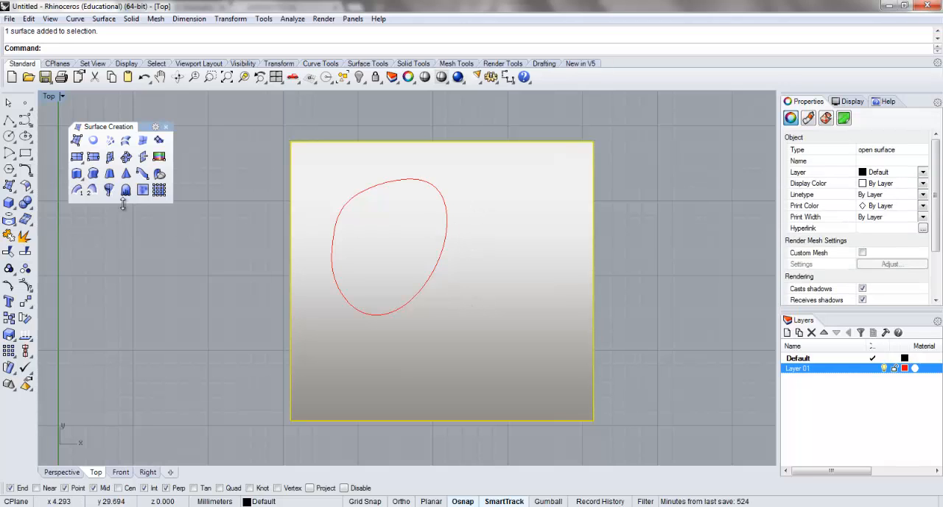
{"action": "mouse_move", "coordinate": [23, 254]}
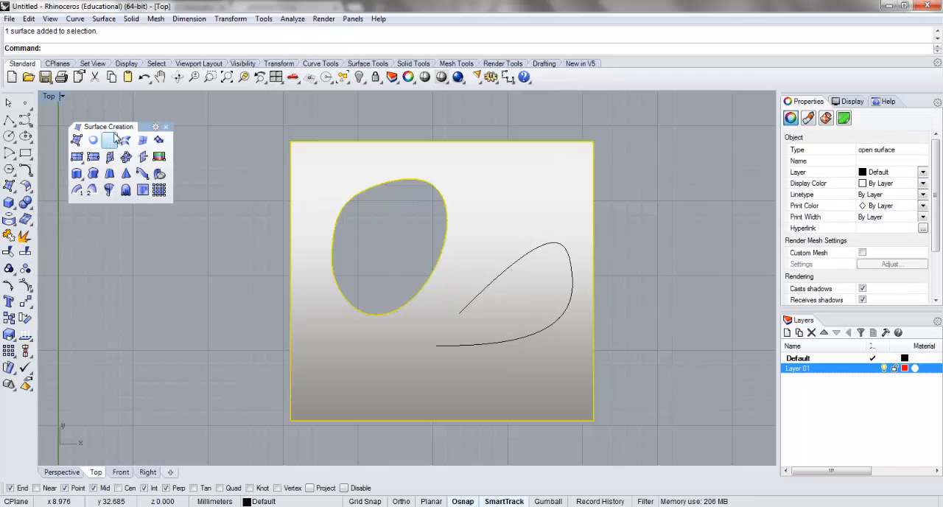
Attempt to split the holed surface with the open freeform curve.
{"action": "left_click", "coordinate": [109, 140]}
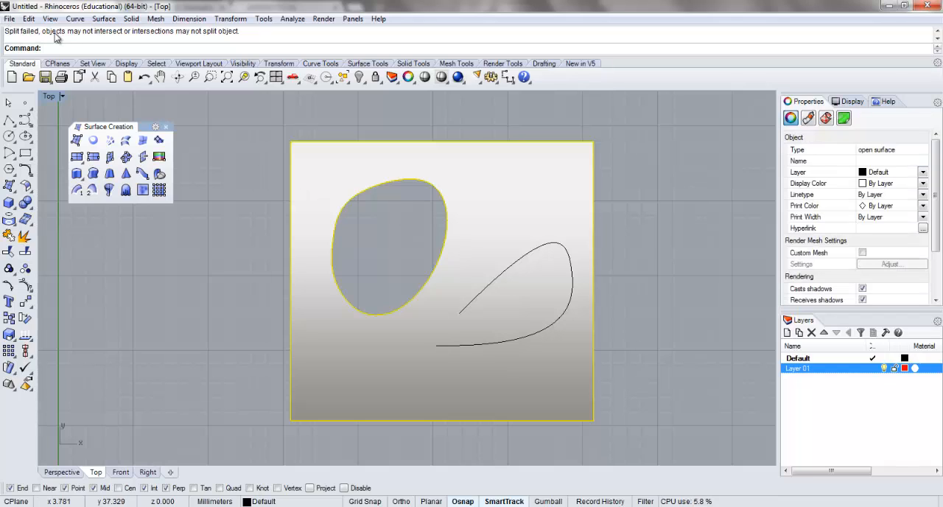
{"action": "mouse_move", "coordinate": [212, 38]}
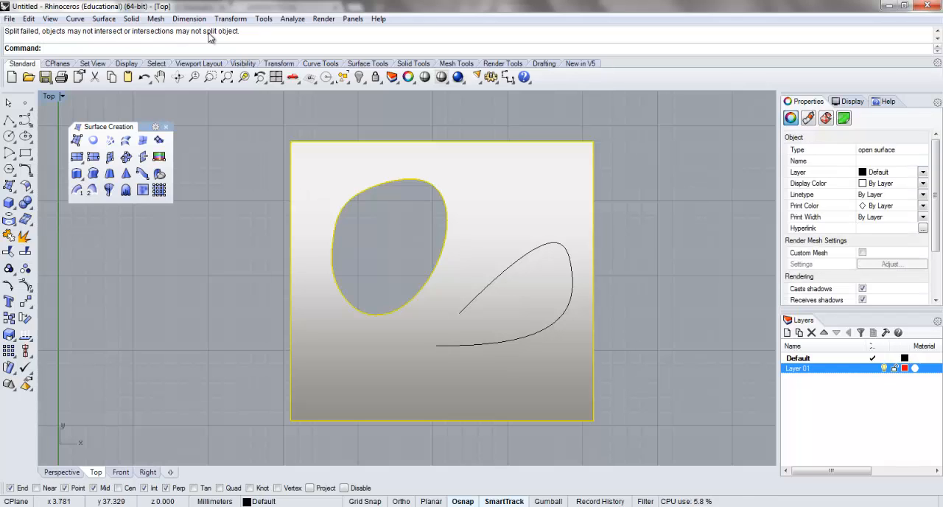
{"action": "mouse_move", "coordinate": [448, 327]}
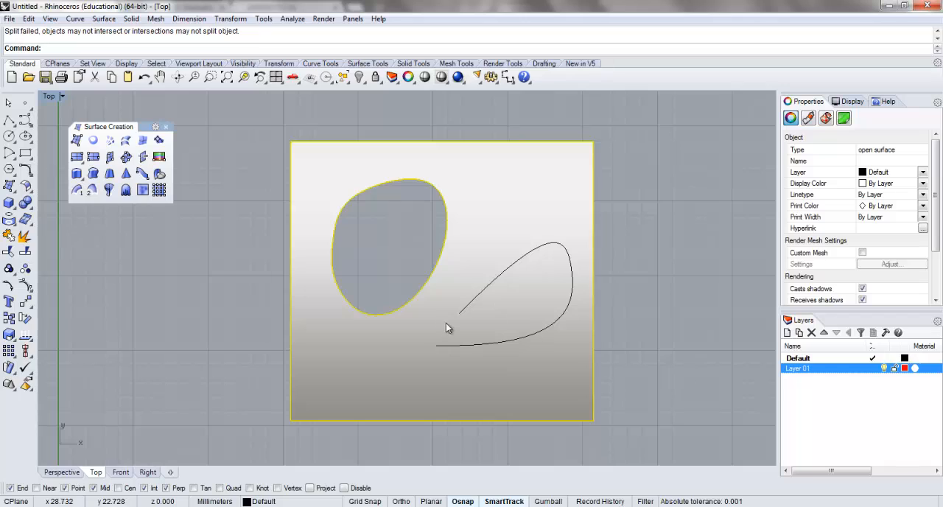
{"action": "mouse_move", "coordinate": [466, 345]}
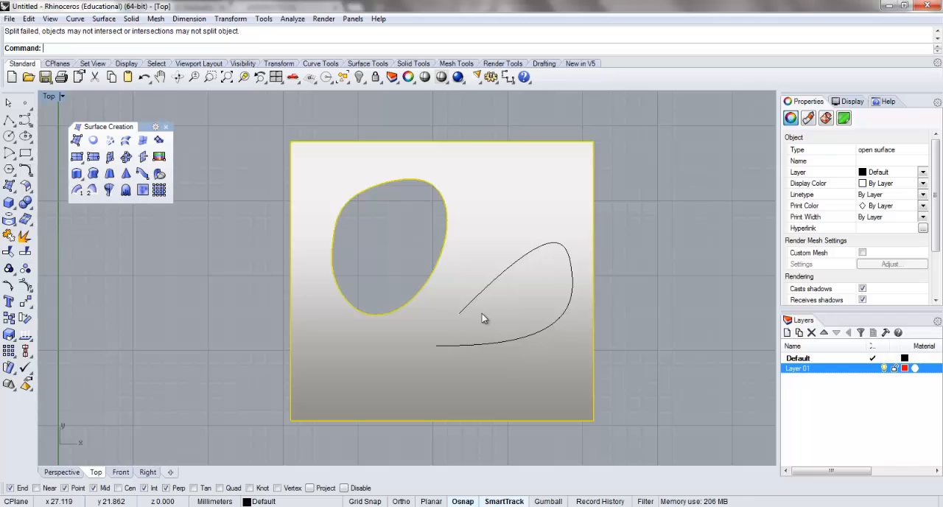
{"action": "mouse_move", "coordinate": [449, 336]}
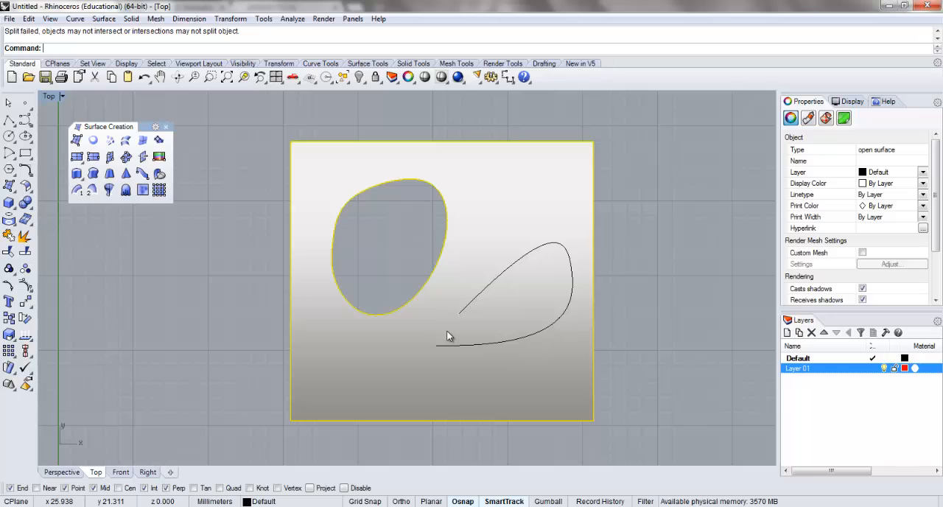
{"action": "mouse_move", "coordinate": [460, 324]}
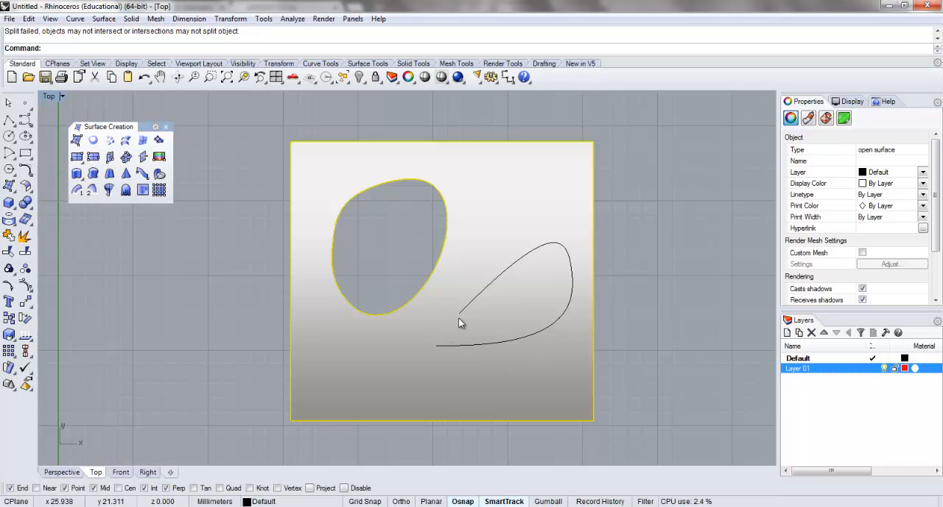
{"action": "mouse_move", "coordinate": [578, 330]}
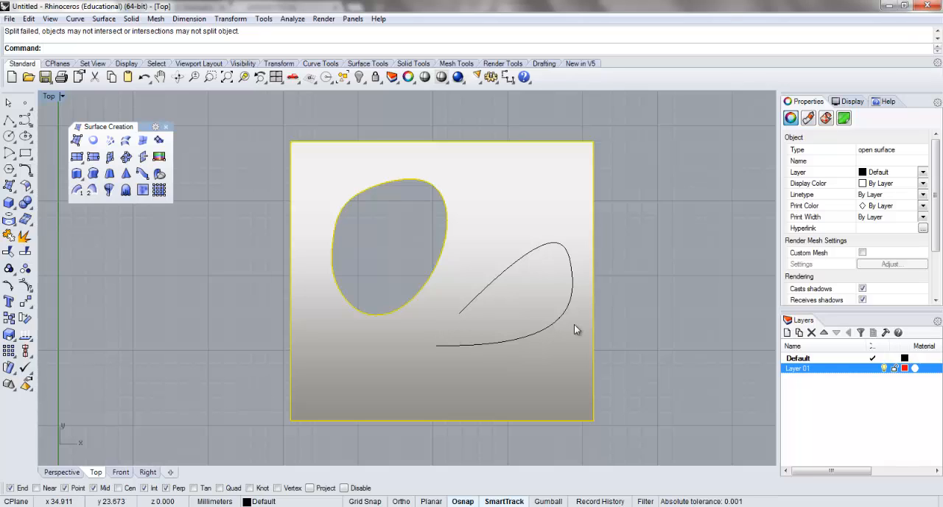
{"action": "mouse_move", "coordinate": [510, 301]}
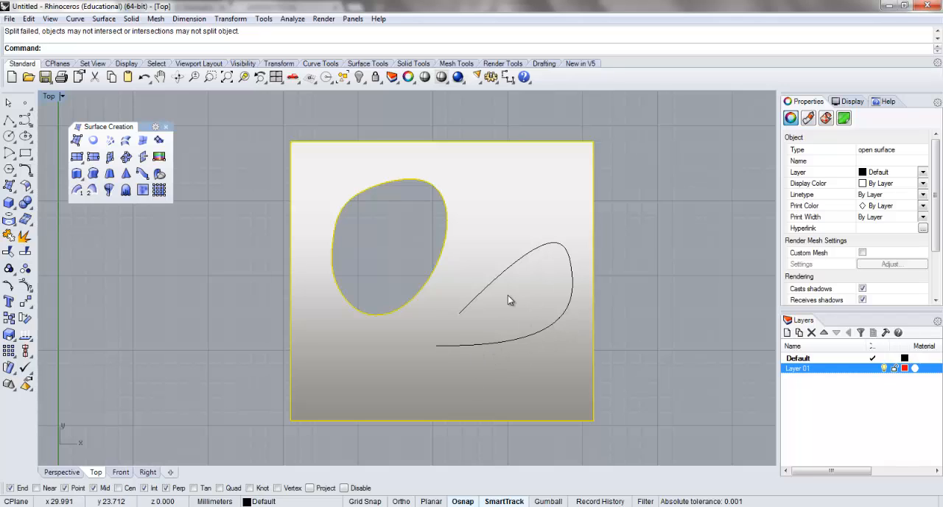
{"action": "mouse_move", "coordinate": [538, 294]}
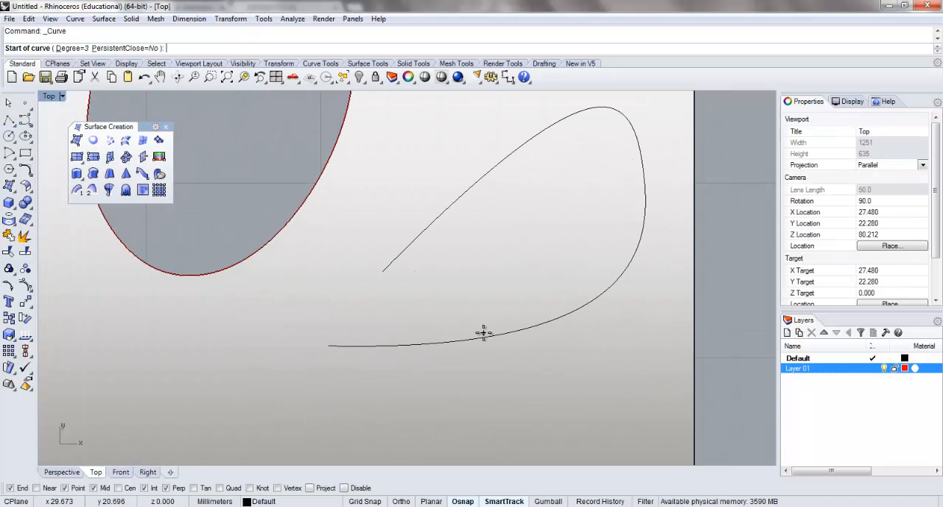
{"action": "left_click", "coordinate": [380, 346]}
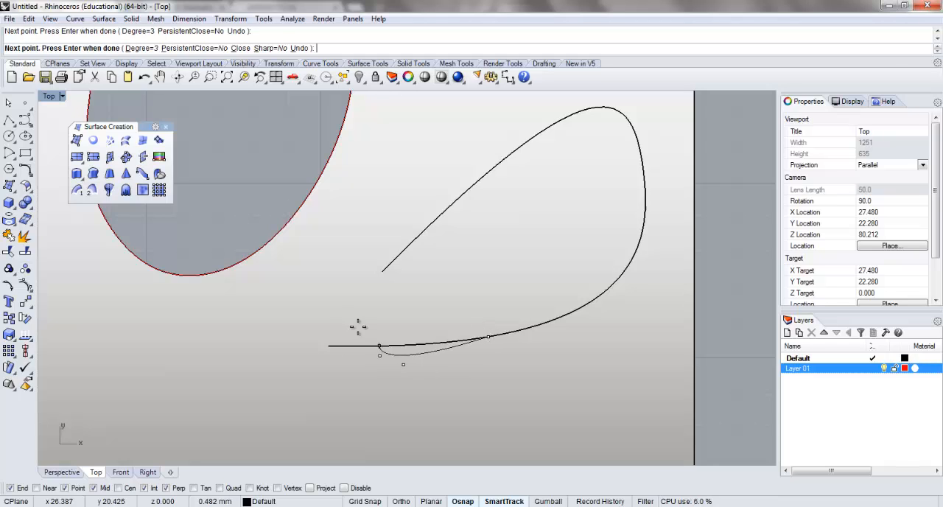
{"action": "left_click", "coordinate": [454, 163]}
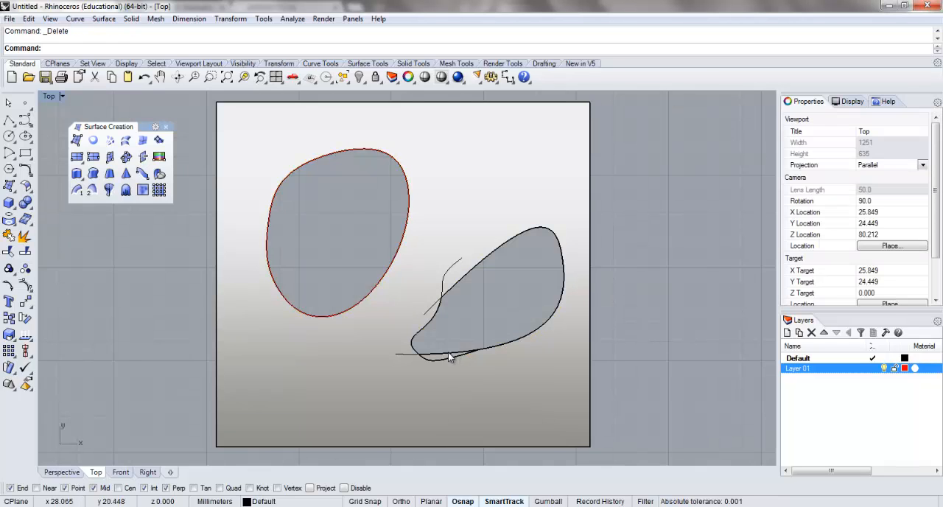
{"action": "key", "text": "ctrl+z"}
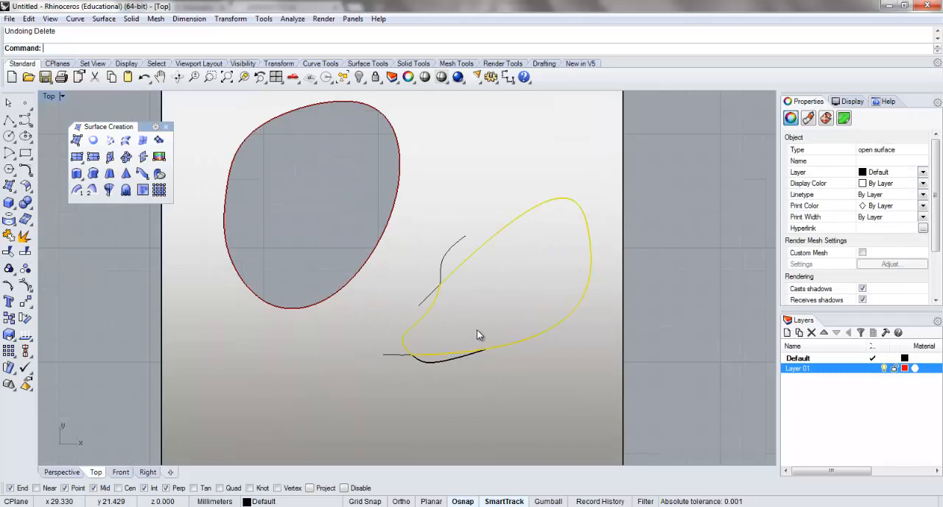
{"action": "key", "text": "ctrl+z"}
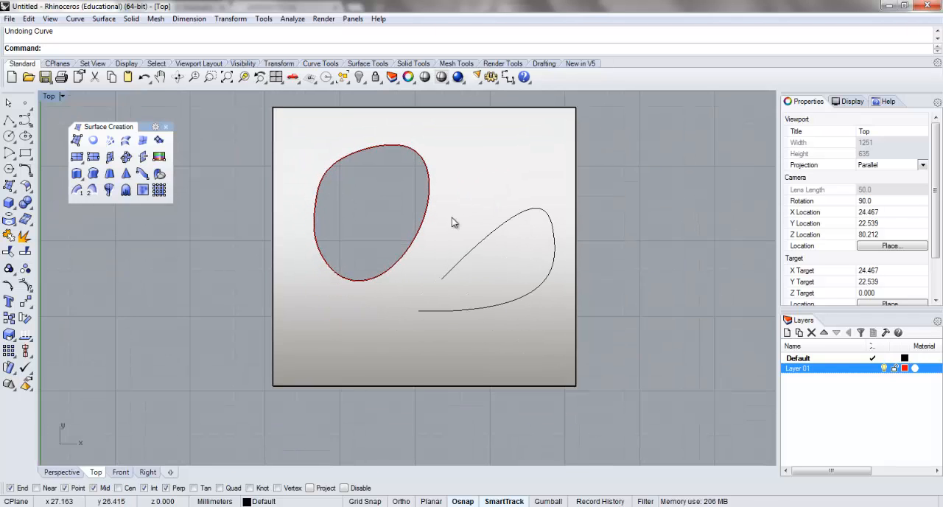
{"action": "mouse_move", "coordinate": [501, 233]}
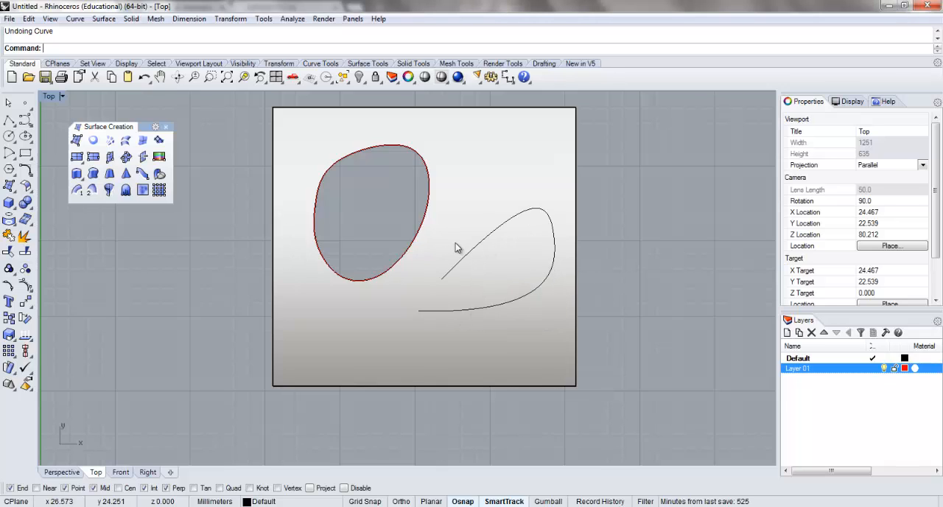
{"action": "mouse_move", "coordinate": [493, 164]}
{"action": "type", "text": "Array"}
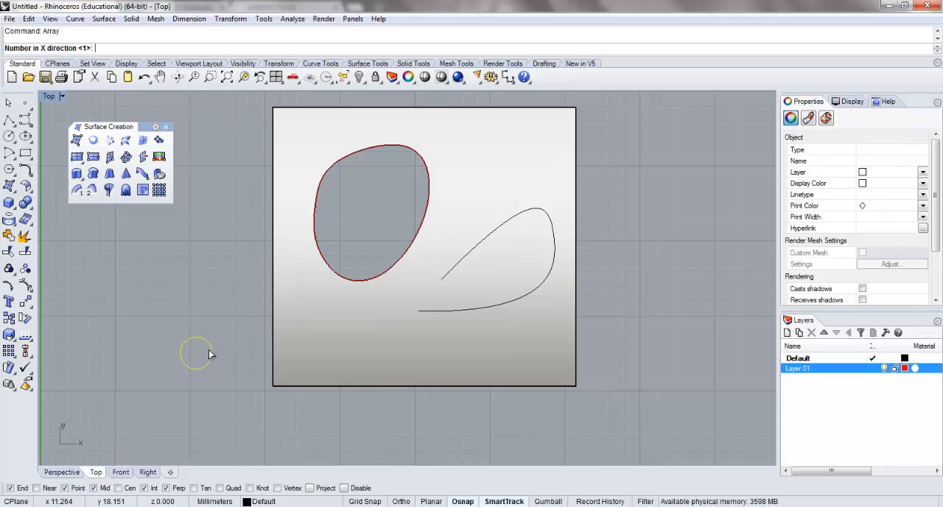
Array the circle rectangularly with 6 in X and 6 in Y and set the spacing start point.
{"action": "type", "text": "6"}
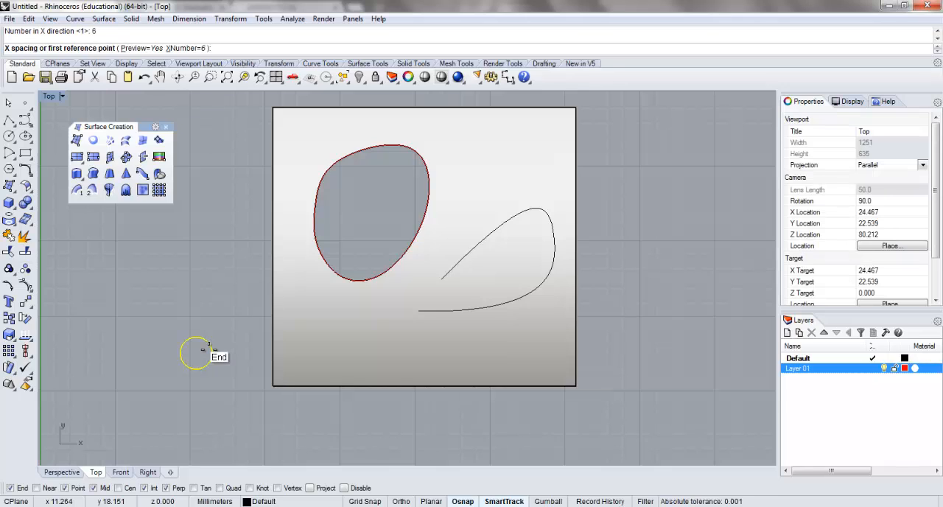
{"action": "left_click", "coordinate": [209, 350]}
{"action": "type", "text": "2"}
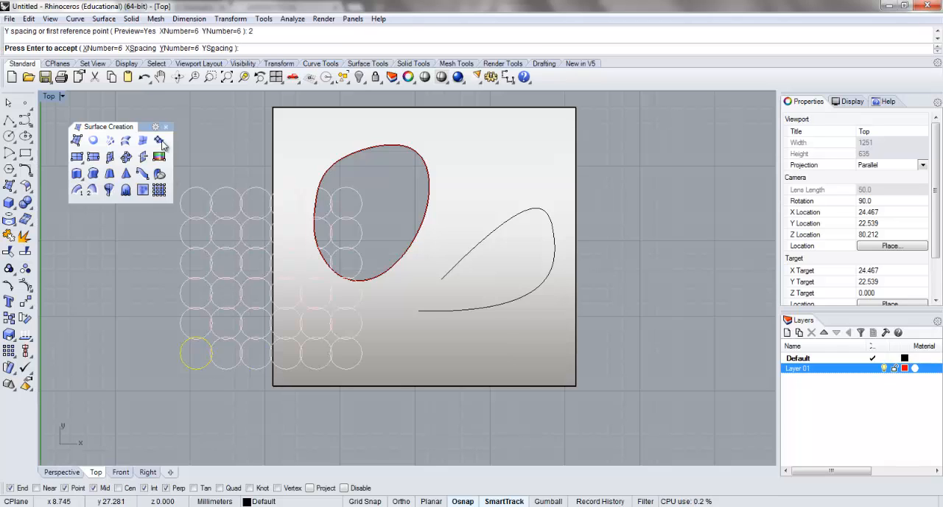
{"action": "mouse_move", "coordinate": [227, 76]}
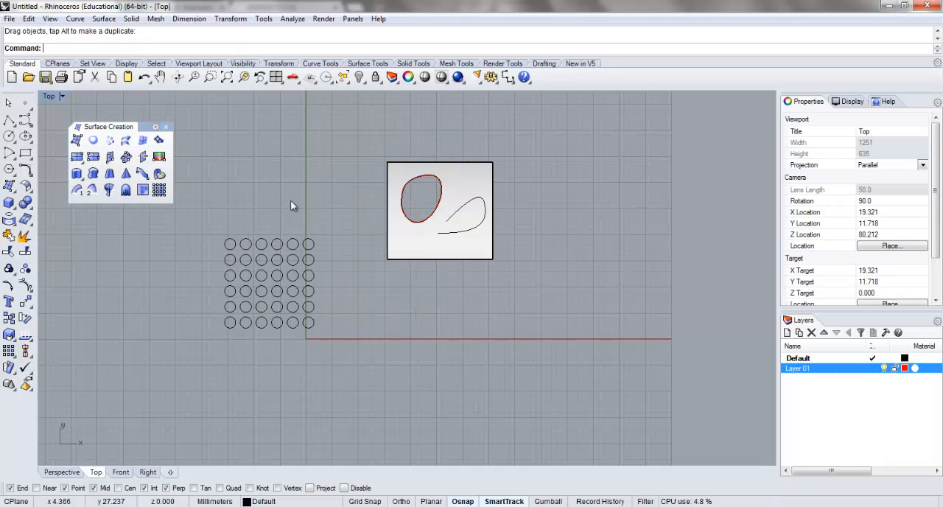
Create a corner-to-corner rectangular plane spanning the circle grid and select it.
{"action": "left_click", "coordinate": [9, 185]}
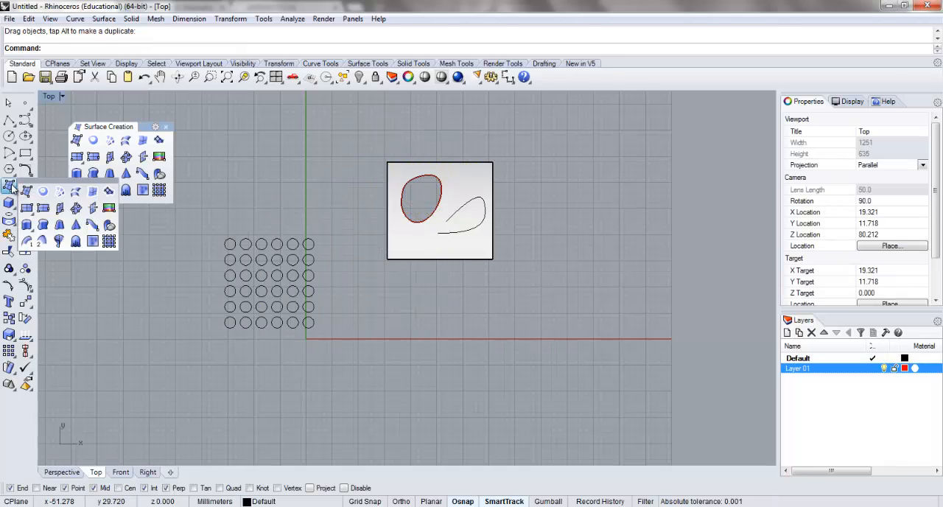
{"action": "mouse_move", "coordinate": [77, 156]}
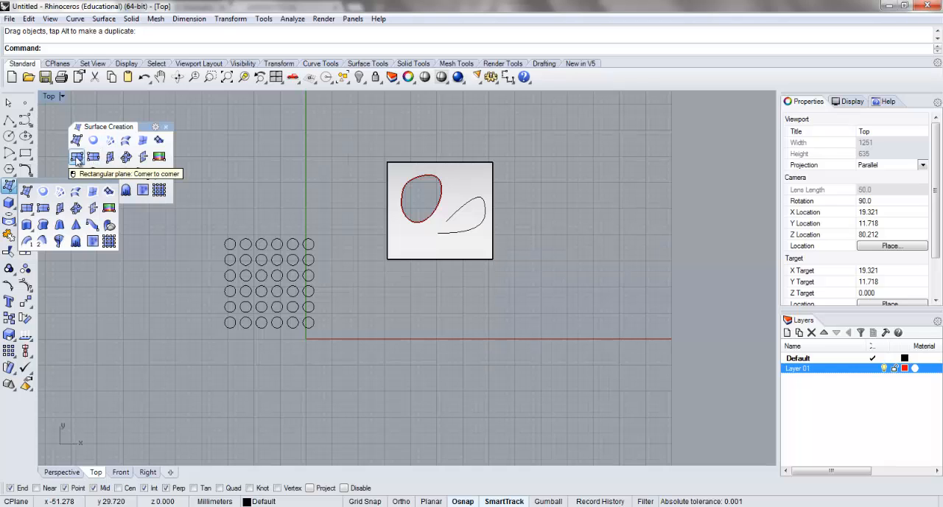
{"action": "left_click", "coordinate": [76, 156]}
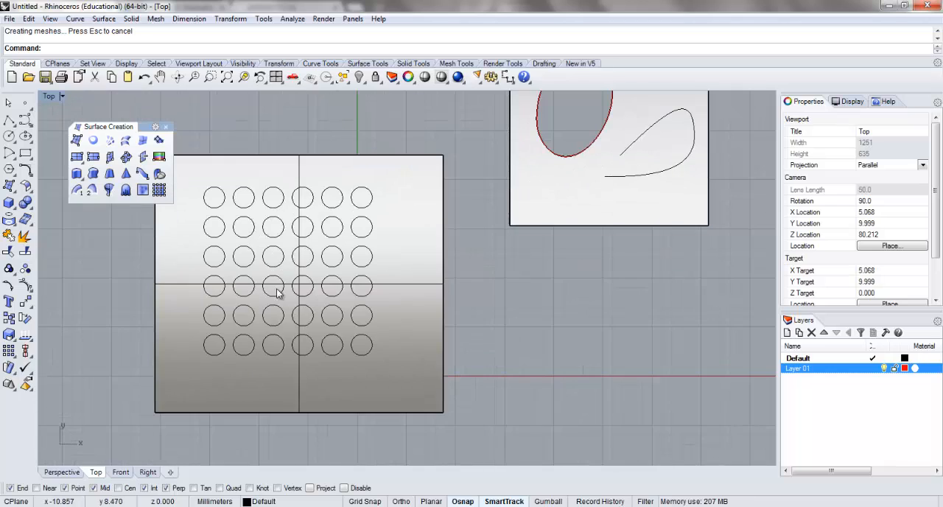
{"action": "left_click", "coordinate": [277, 292]}
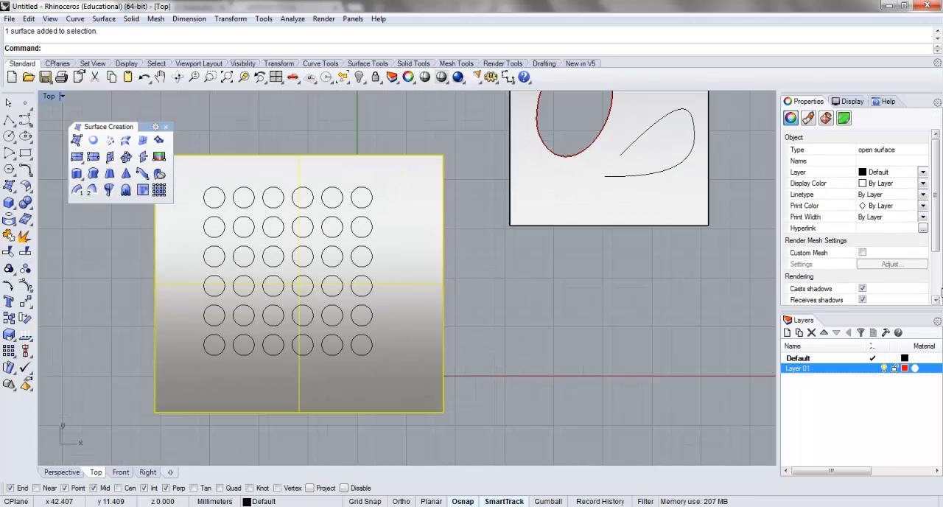
{"action": "scroll", "scroll_direction": "down", "scroll_amount": 3}
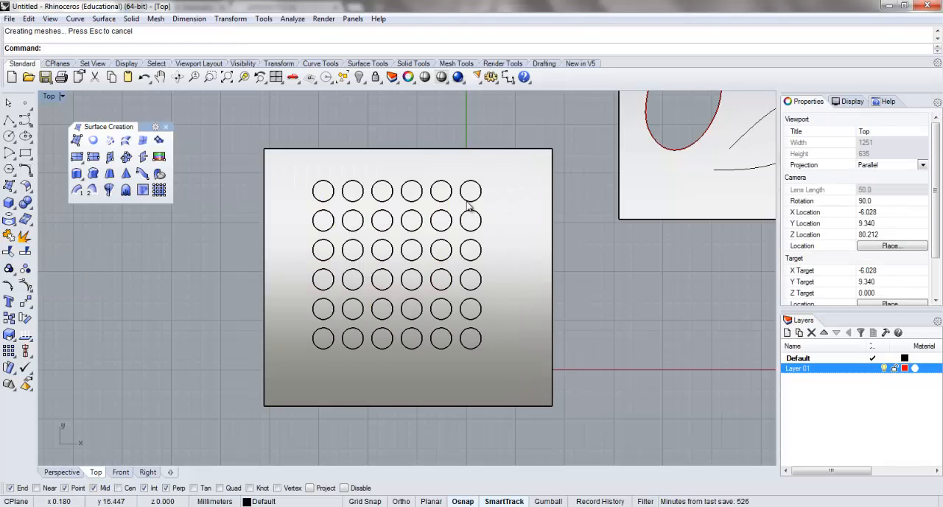
Undo the split and delete the rectangular plane, leaving only the 6×6 circle grid.
{"action": "left_click", "coordinate": [470, 192]}
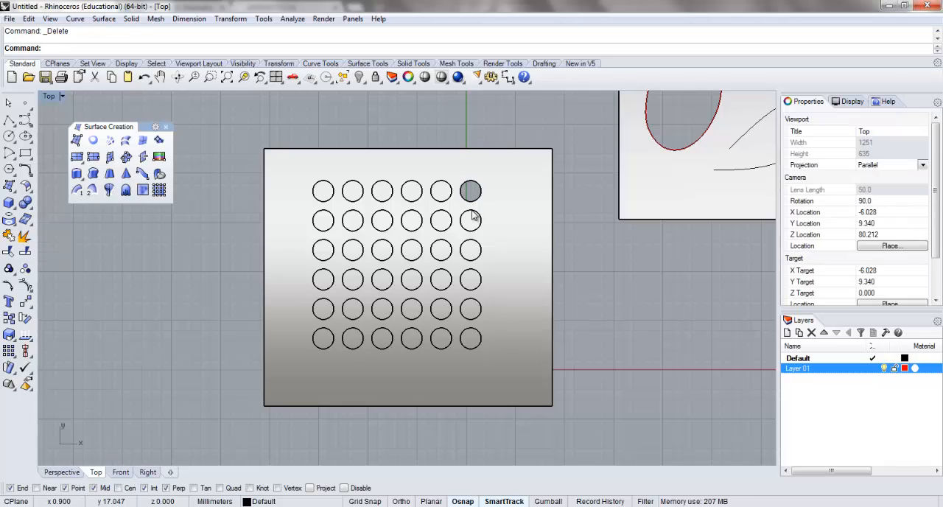
{"action": "left_click", "coordinate": [470, 221]}
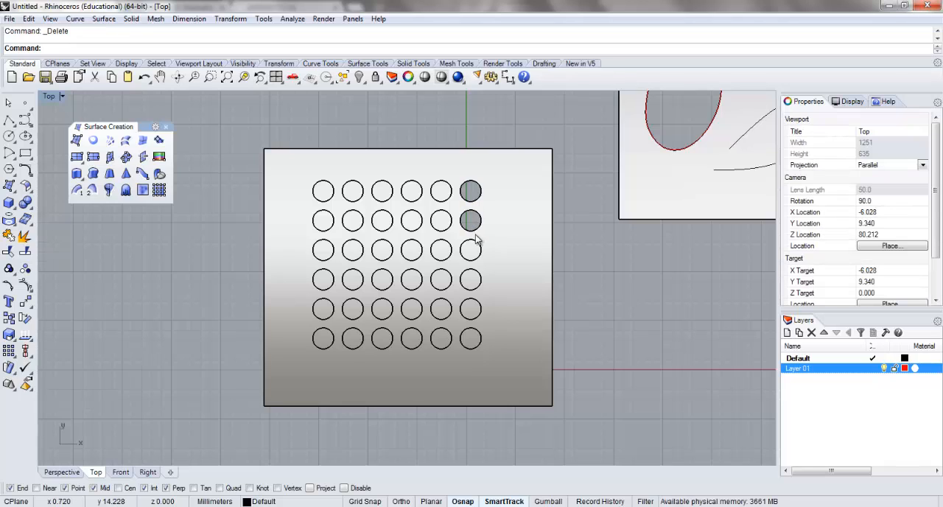
{"action": "key", "text": "ctrl+z"}
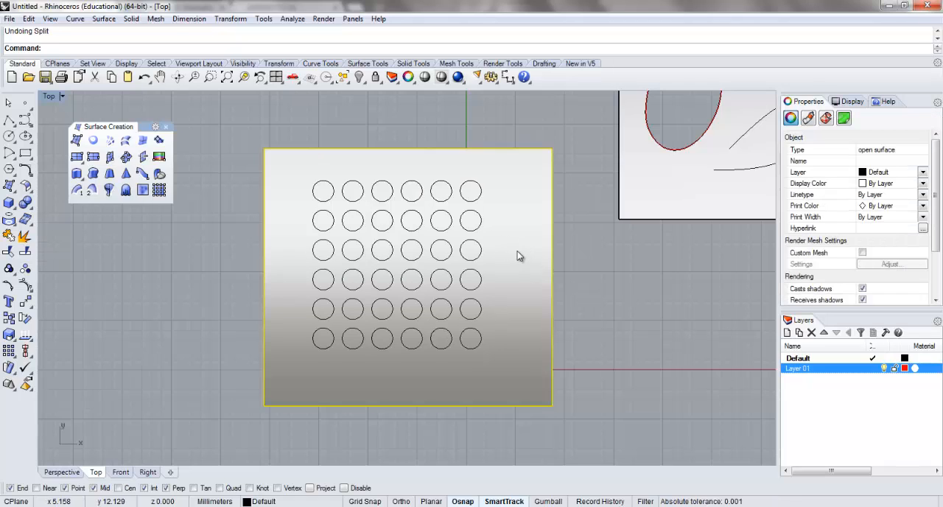
{"action": "key", "text": "Delete"}
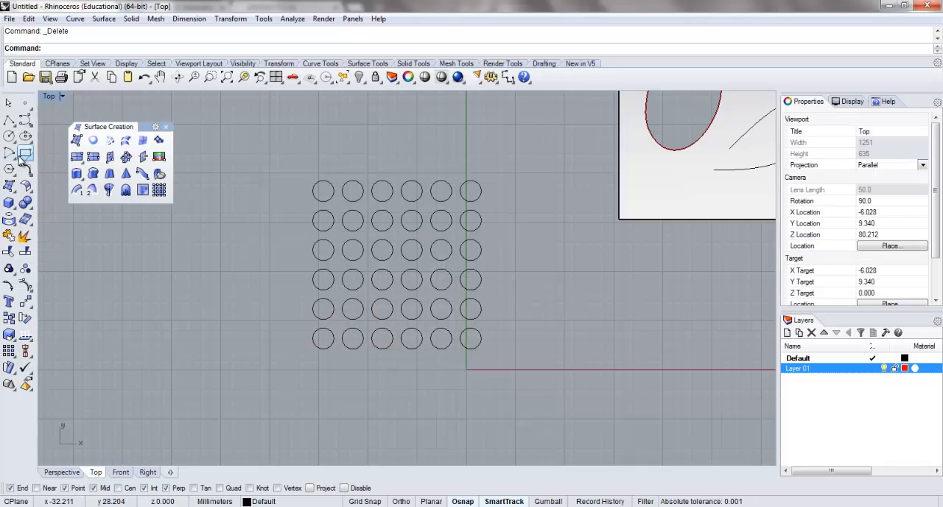
Build a planar surface from the square outline with the 6×6 circles cut out as holes.
{"action": "left_click", "coordinate": [257, 137]}
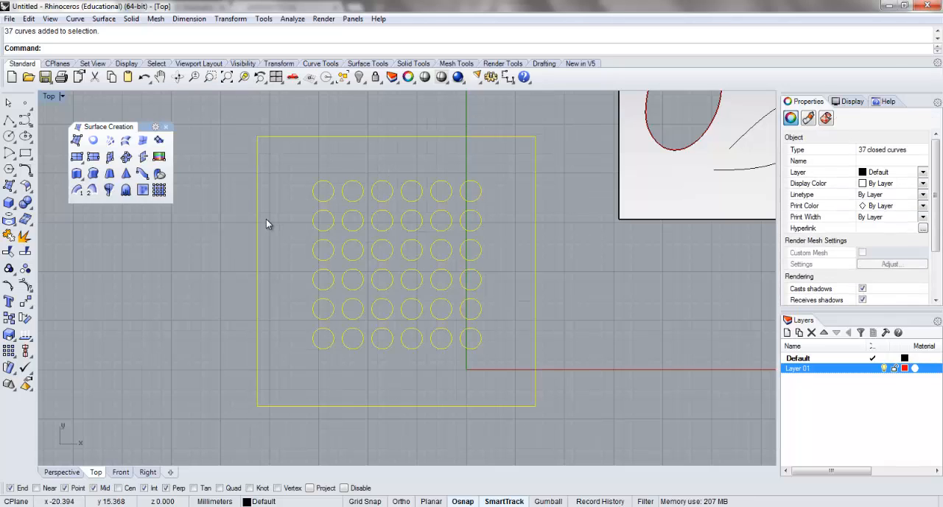
{"action": "mouse_move", "coordinate": [27, 184]}
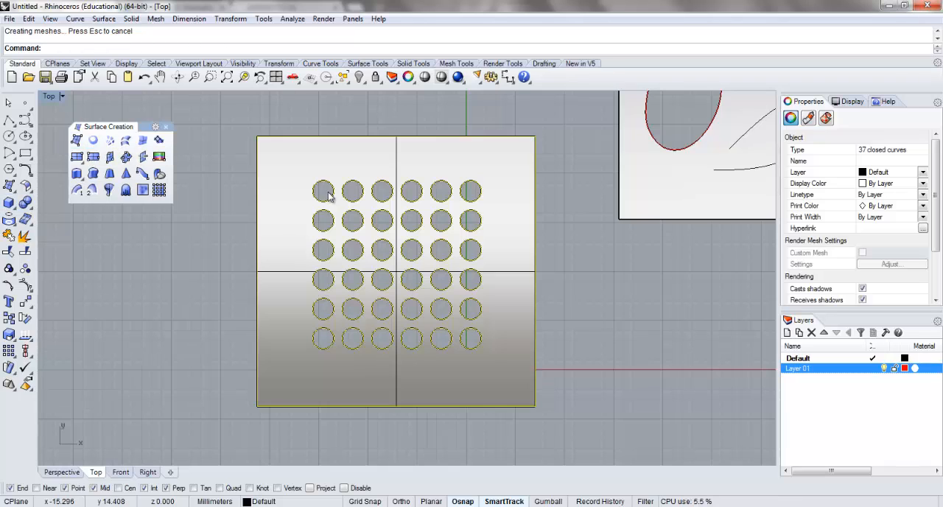
{"action": "left_click", "coordinate": [470, 218]}
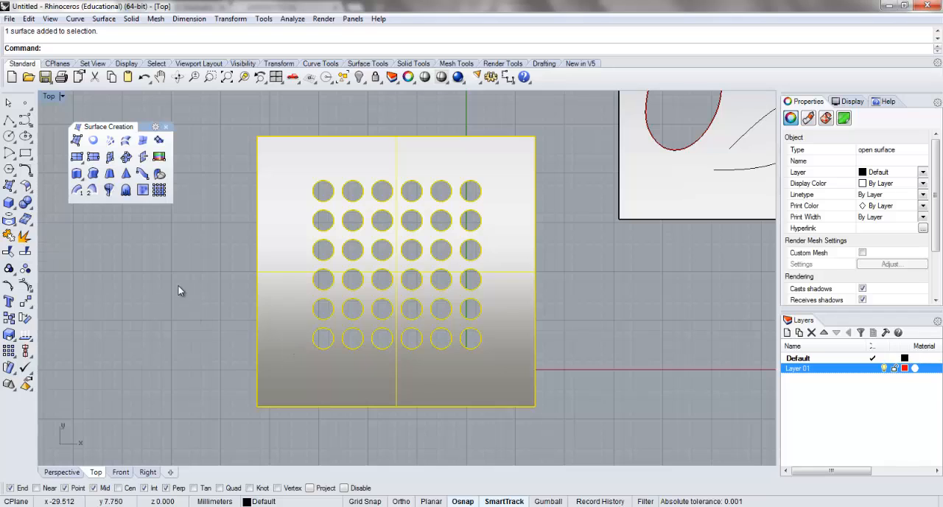
{"action": "mouse_move", "coordinate": [360, 224]}
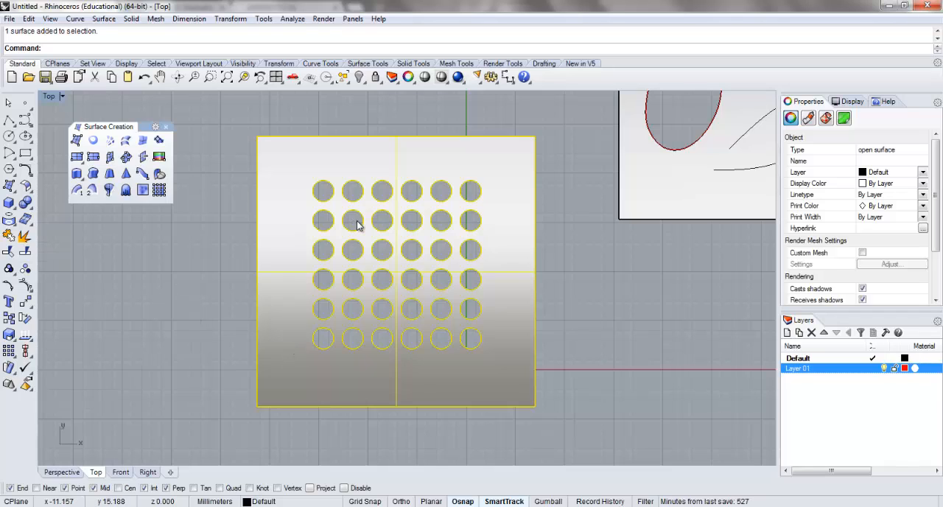
{"action": "mouse_move", "coordinate": [435, 253]}
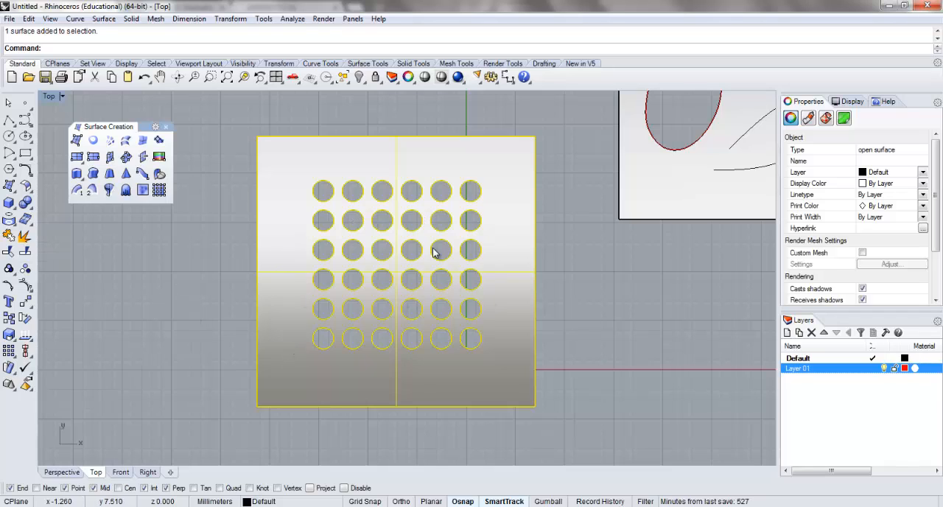
{"action": "mouse_move", "coordinate": [391, 298]}
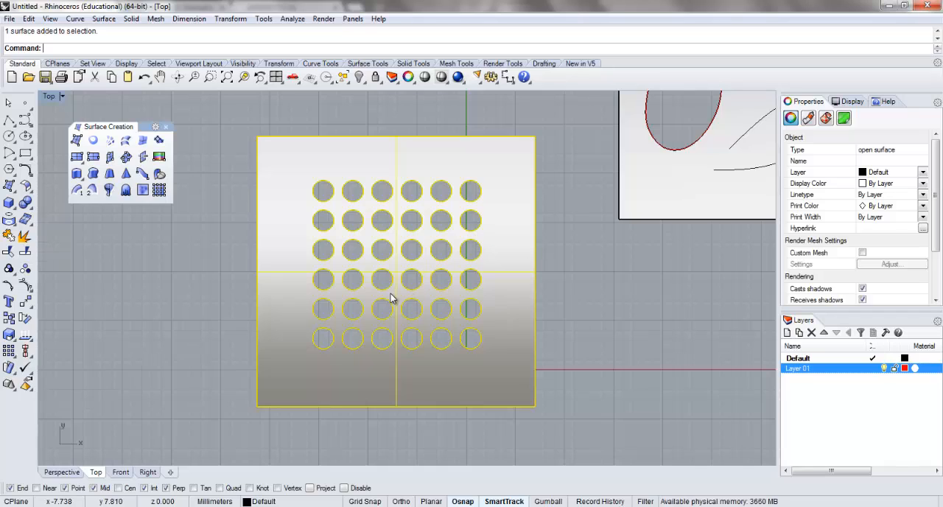
{"action": "mouse_move", "coordinate": [315, 339]}
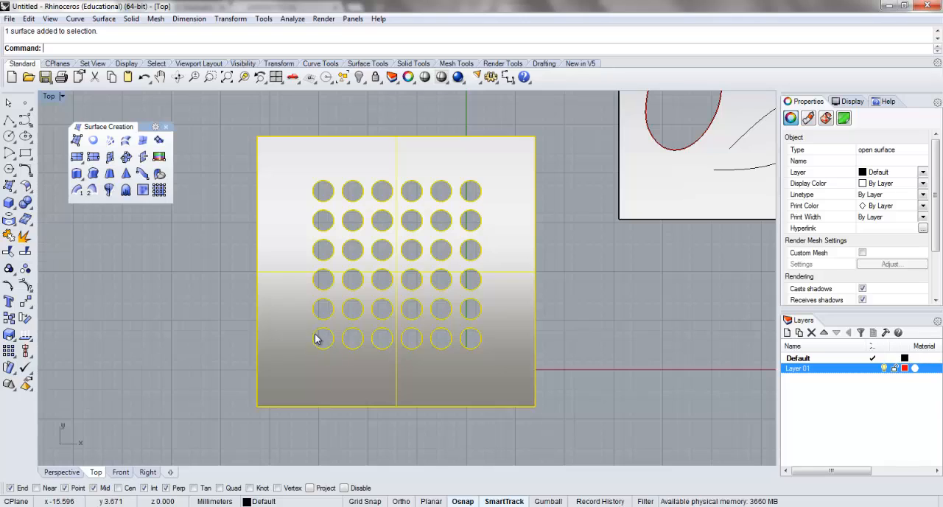
{"action": "mouse_move", "coordinate": [361, 345]}
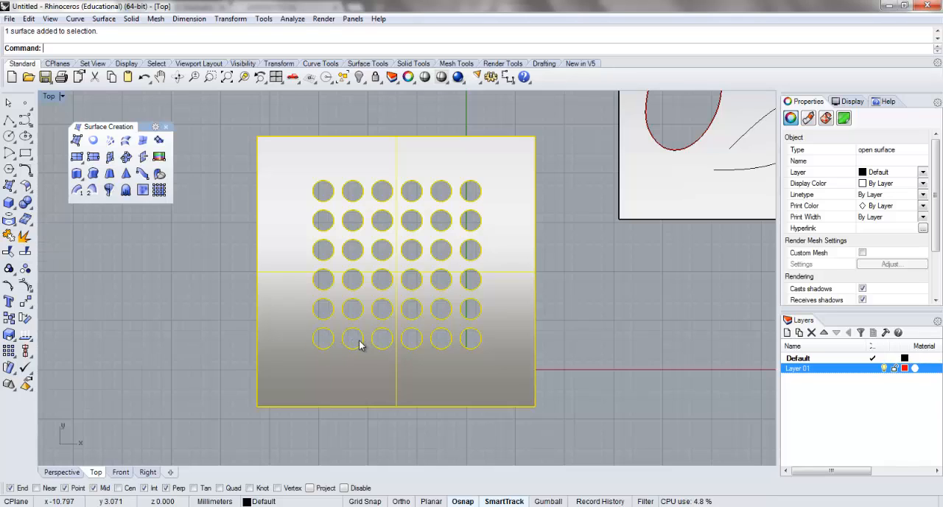
{"action": "mouse_move", "coordinate": [405, 330]}
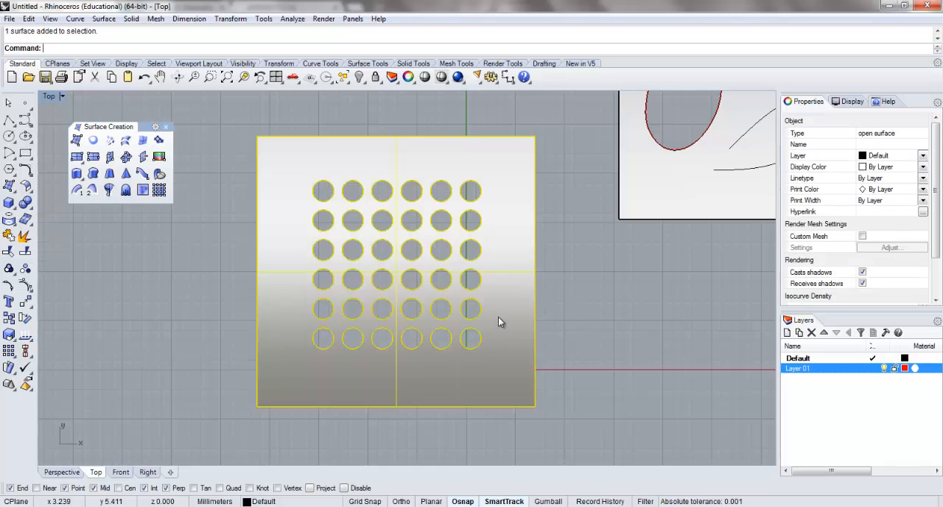
Delete the holed surface, then start Rebuild on one circle and cancel it unchanged.
{"action": "key", "text": "Delete"}
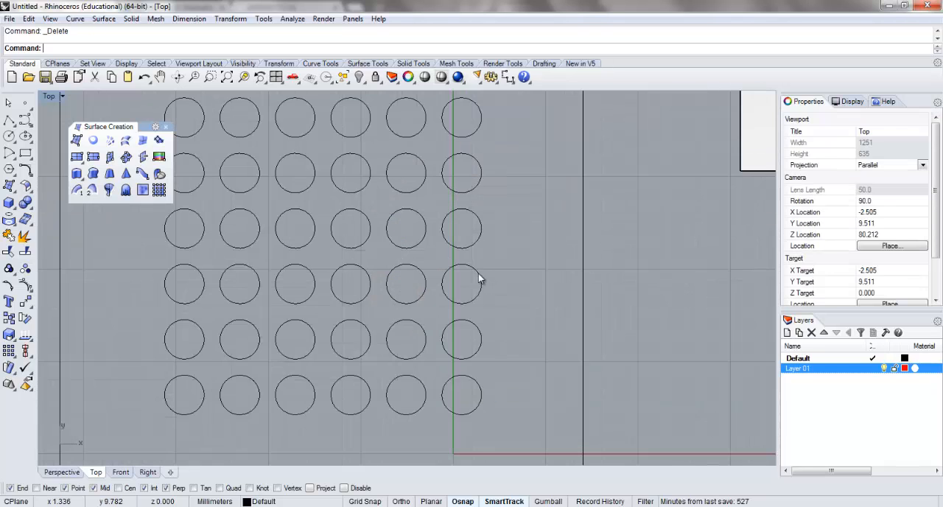
{"action": "left_click", "coordinate": [463, 282]}
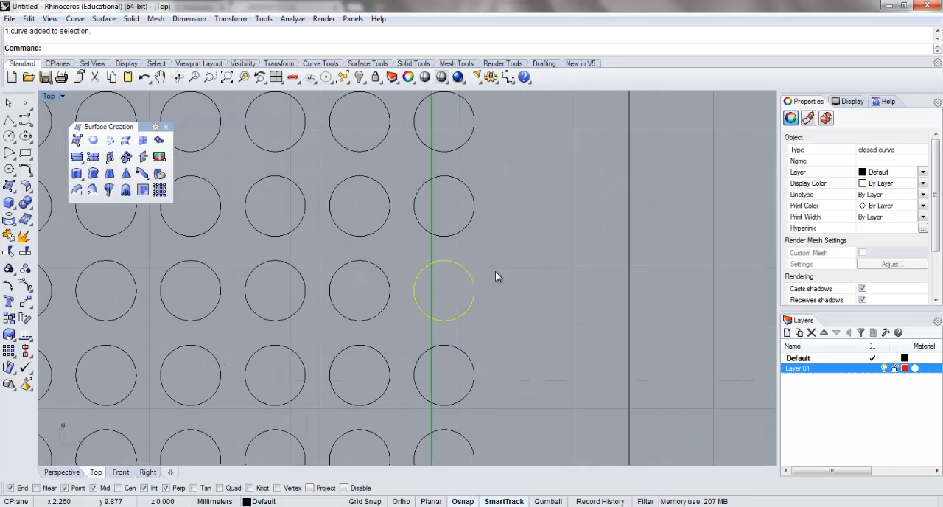
{"action": "type", "text": "Rebo"}
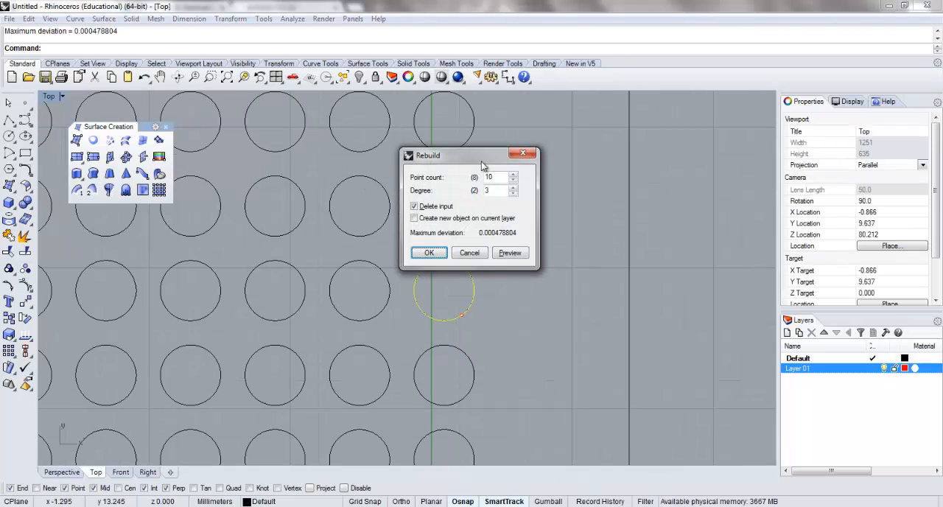
{"action": "left_click_drag", "start_coordinate": [471, 156], "coordinate": [640, 115]}
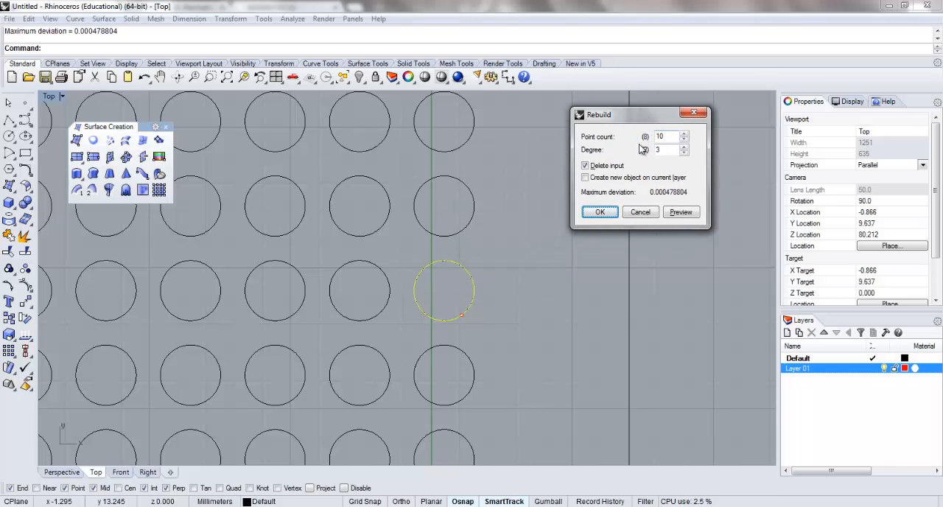
{"action": "left_click", "coordinate": [600, 212]}
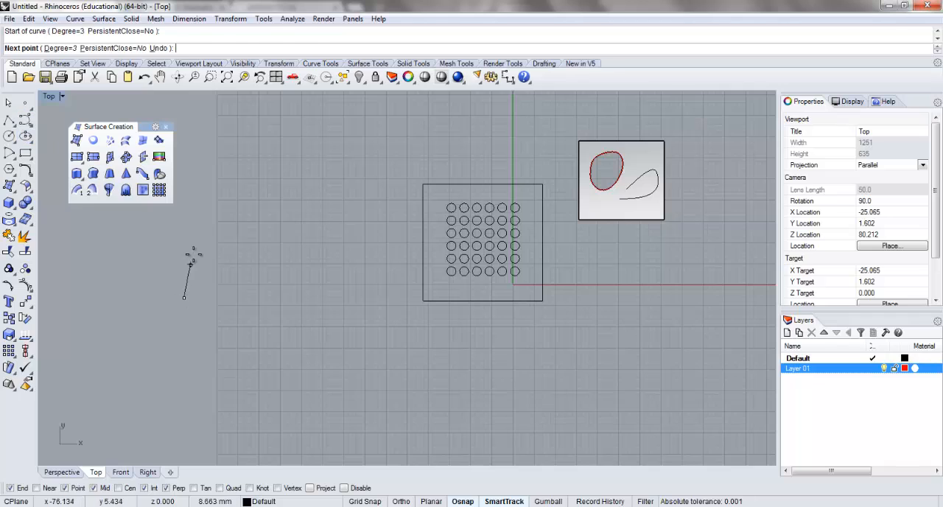
Rebuild the closed freeform curve as degree 3 with 10 control points, then reselect it among overlapping curves.
{"action": "left_click", "coordinate": [245, 348]}
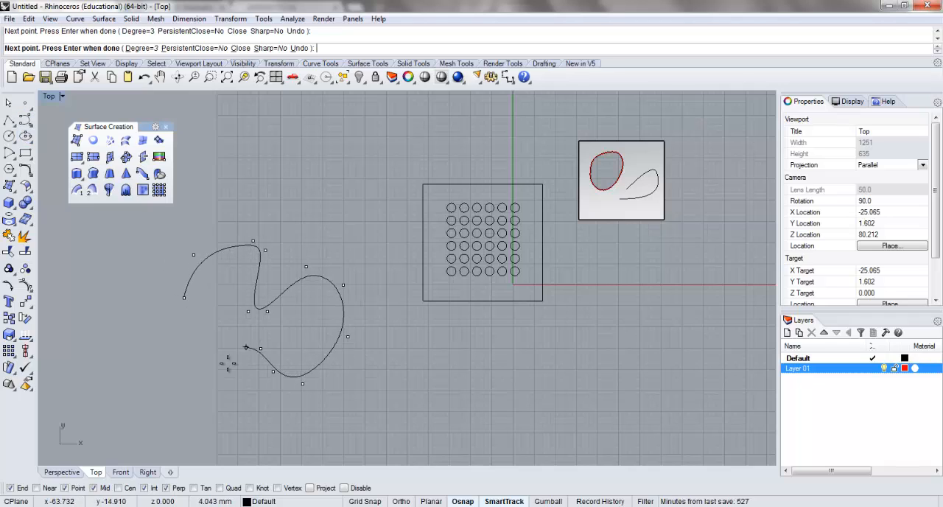
{"action": "left_click", "coordinate": [199, 306]}
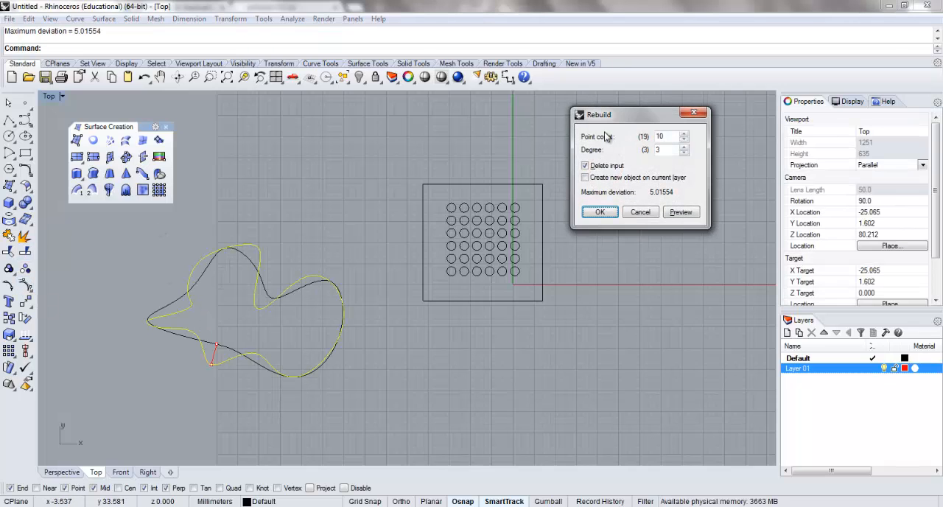
{"action": "left_click", "coordinate": [599, 212]}
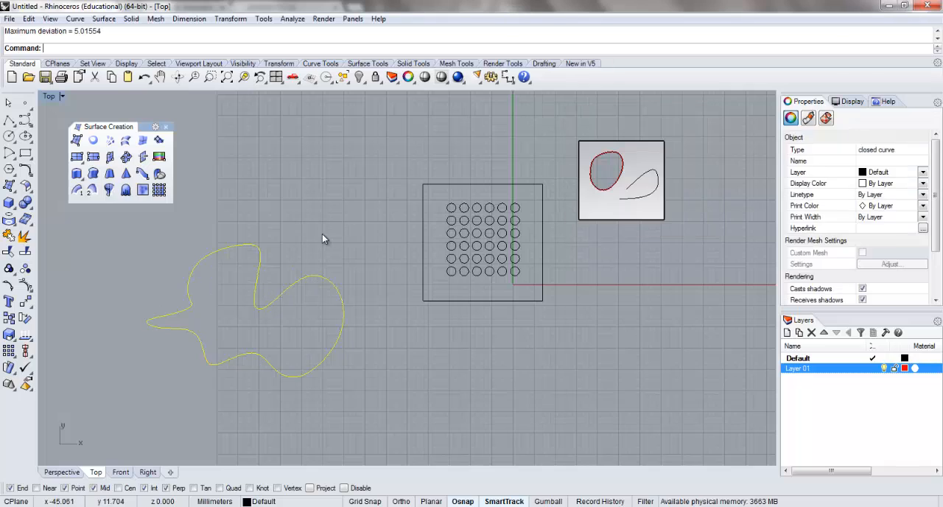
{"action": "left_click", "coordinate": [316, 293]}
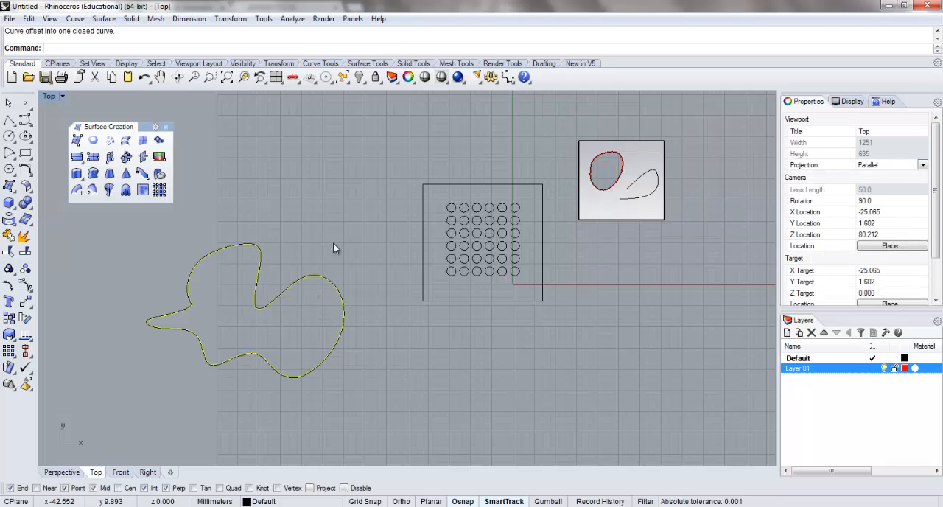
{"action": "left_click", "coordinate": [301, 260]}
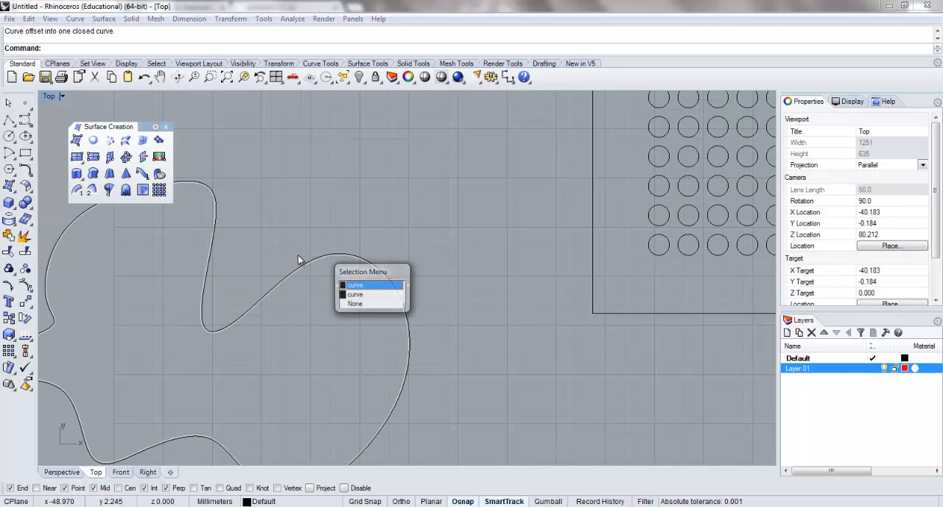
{"action": "left_click", "coordinate": [354, 284]}
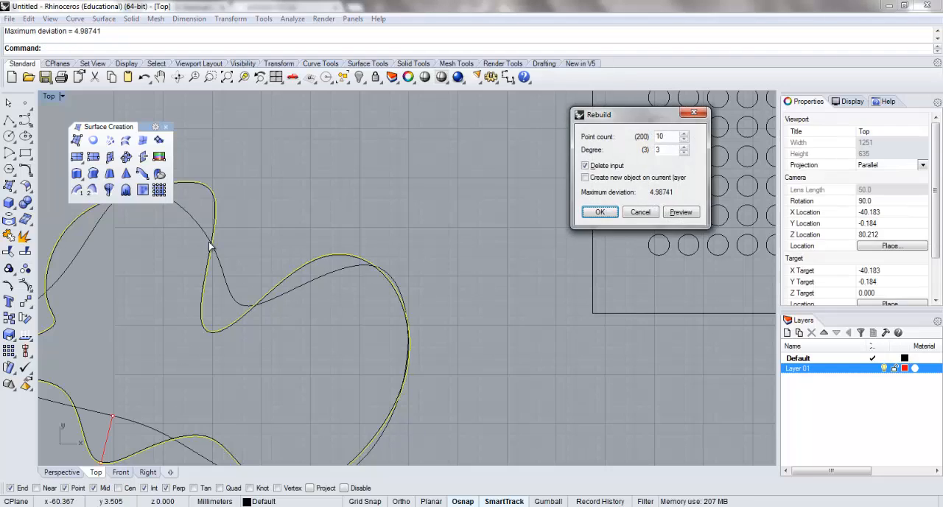
{"action": "mouse_move", "coordinate": [338, 245]}
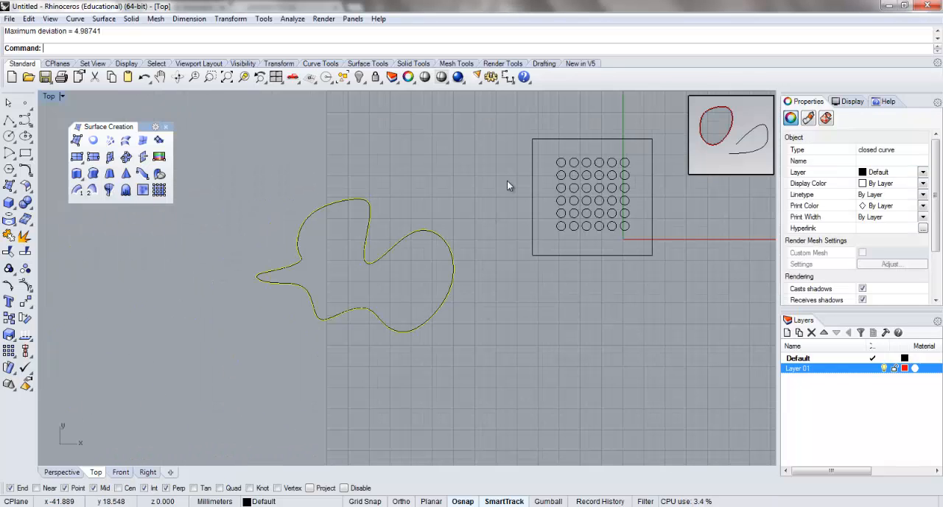
{"action": "mouse_move", "coordinate": [401, 335]}
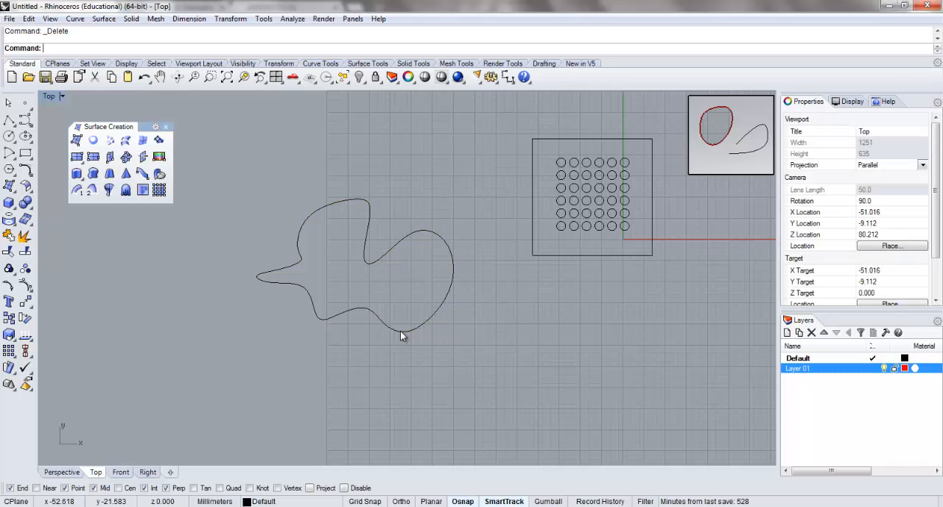
Offset the freeform curve outward to create a surrounding outline.
{"action": "left_click", "coordinate": [386, 317]}
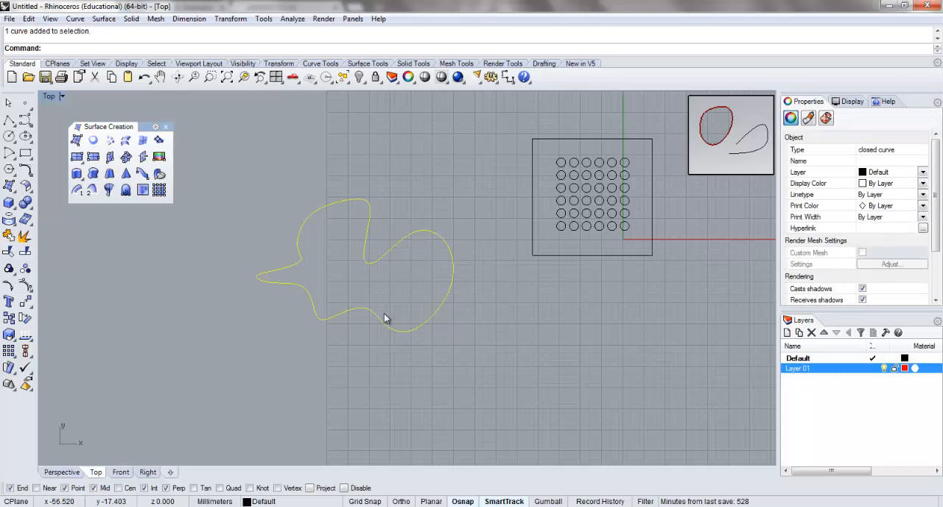
{"action": "type", "text": "Offset"}
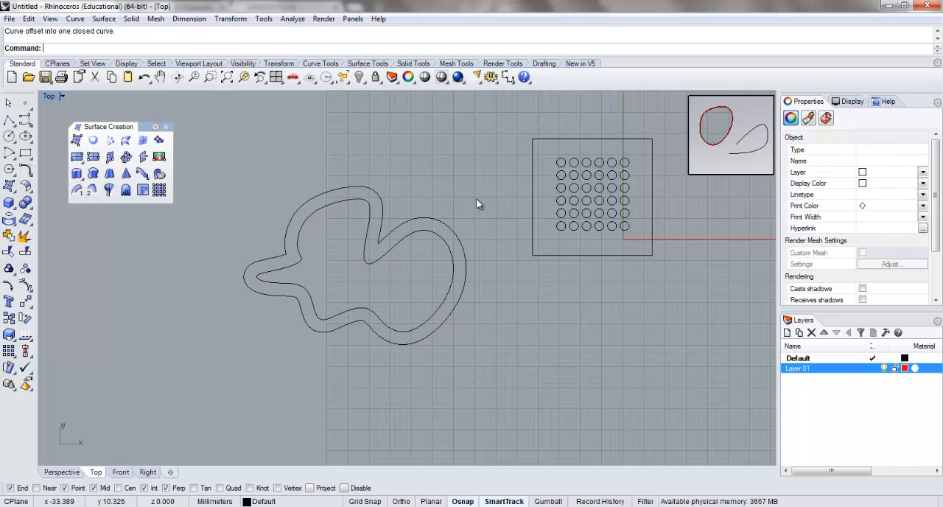
{"action": "left_click", "coordinate": [445, 230]}
{"action": "type", "text": "20"}
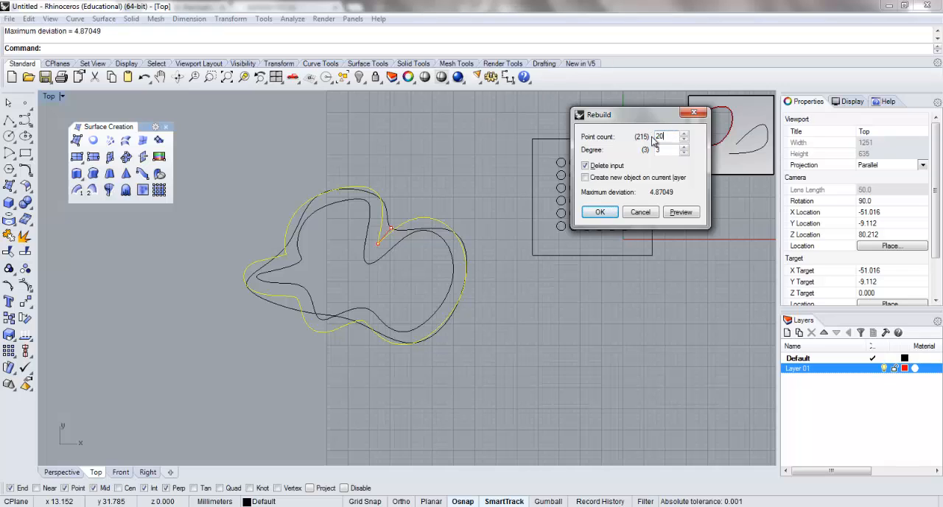
Rebuild the offset curve at 20 points, undo, and rebuild it again with 40 control points.
{"action": "left_click", "coordinate": [598, 212]}
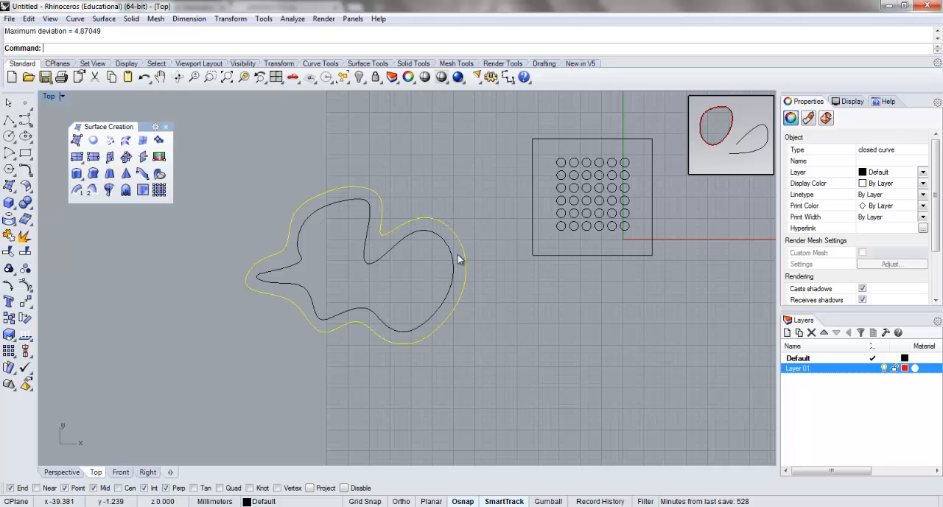
{"action": "mouse_move", "coordinate": [281, 240]}
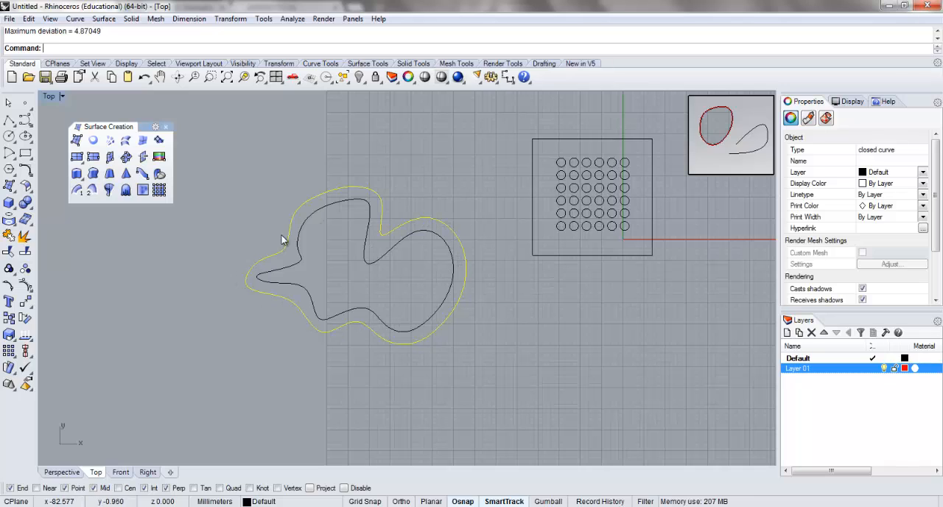
{"action": "key", "text": "ctrl+z"}
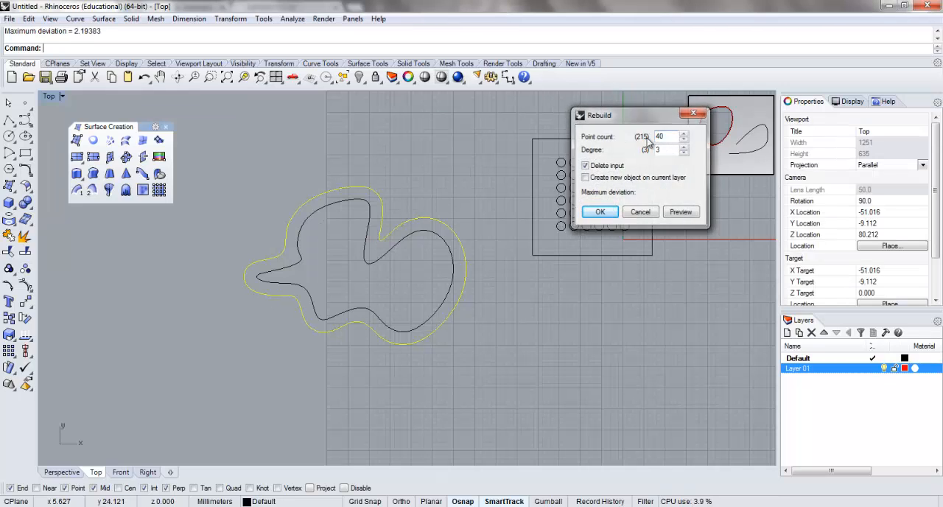
{"action": "left_click", "coordinate": [598, 212]}
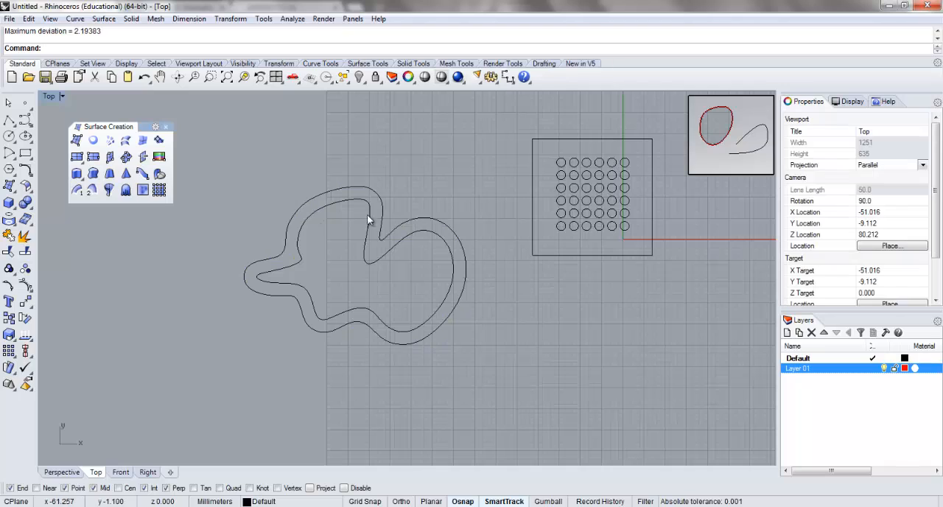
{"action": "mouse_move", "coordinate": [451, 313]}
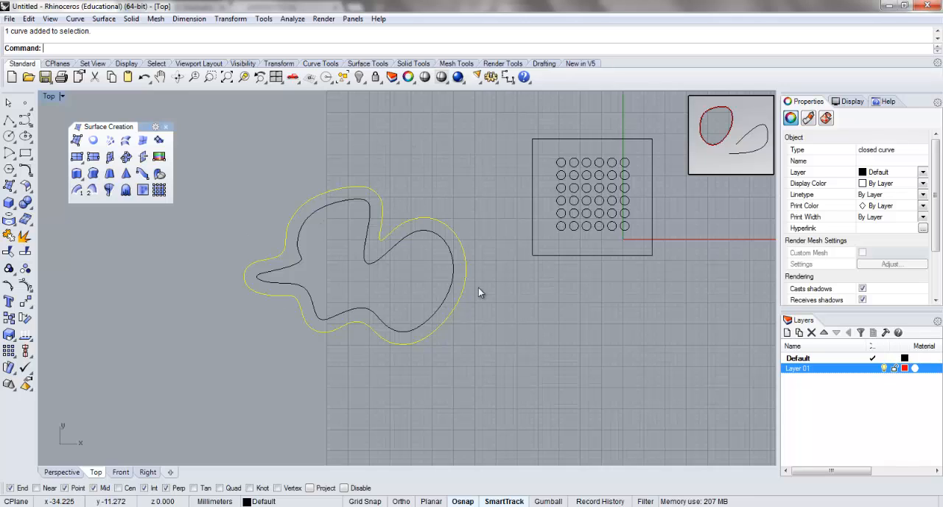
{"action": "mouse_move", "coordinate": [398, 321]}
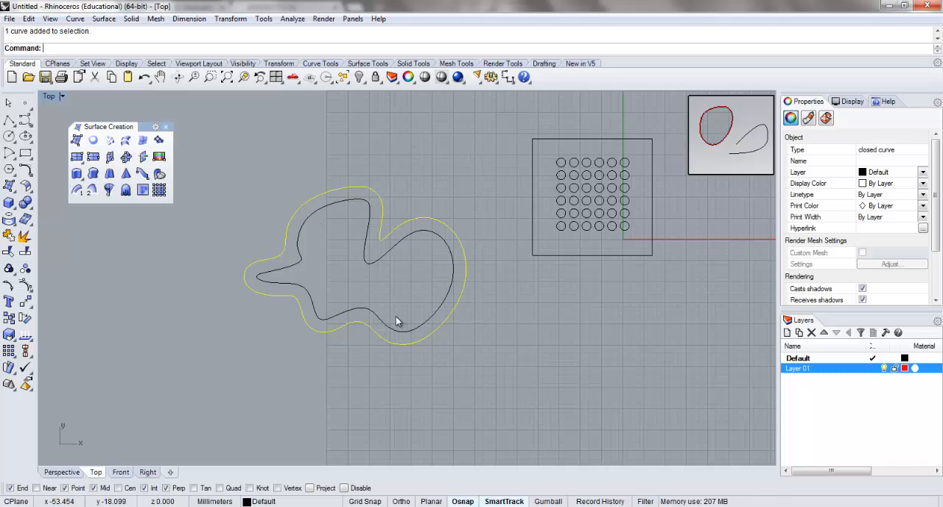
{"action": "mouse_move", "coordinate": [330, 330]}
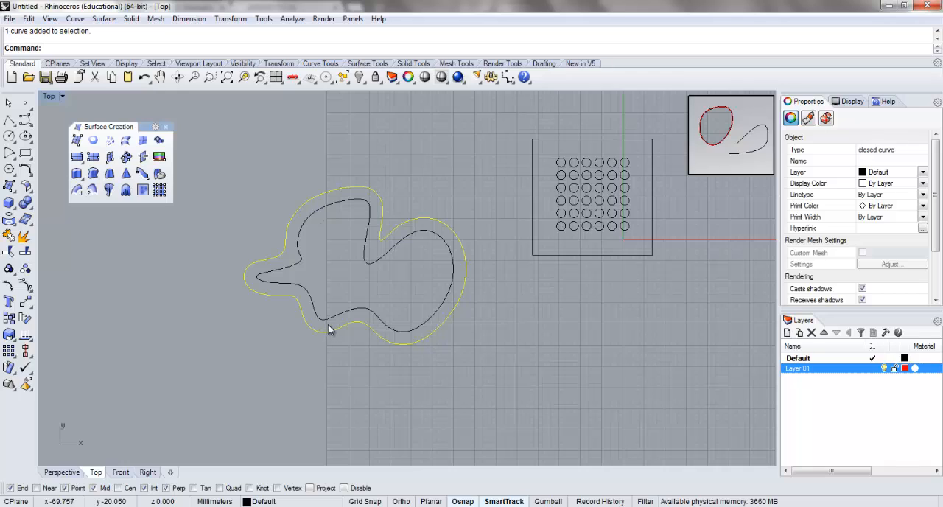
{"action": "mouse_move", "coordinate": [333, 330]}
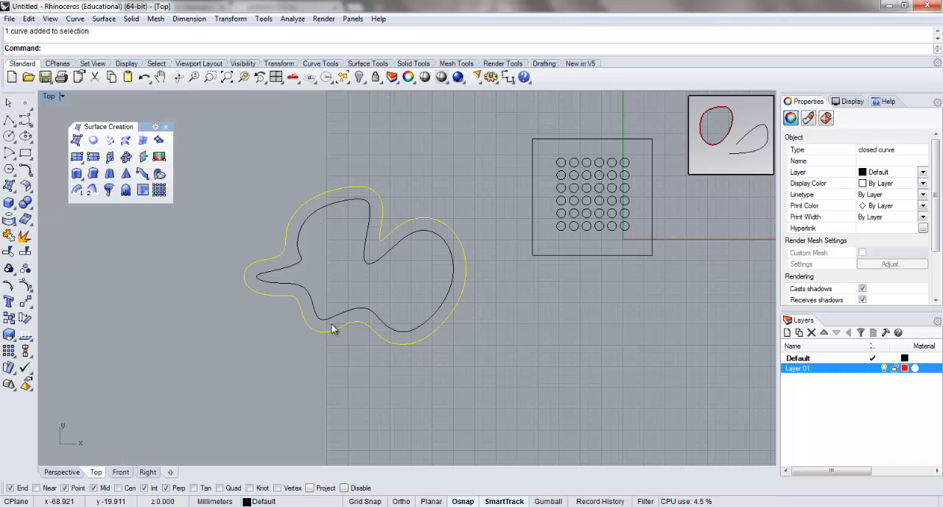
{"action": "mouse_move", "coordinate": [358, 330]}
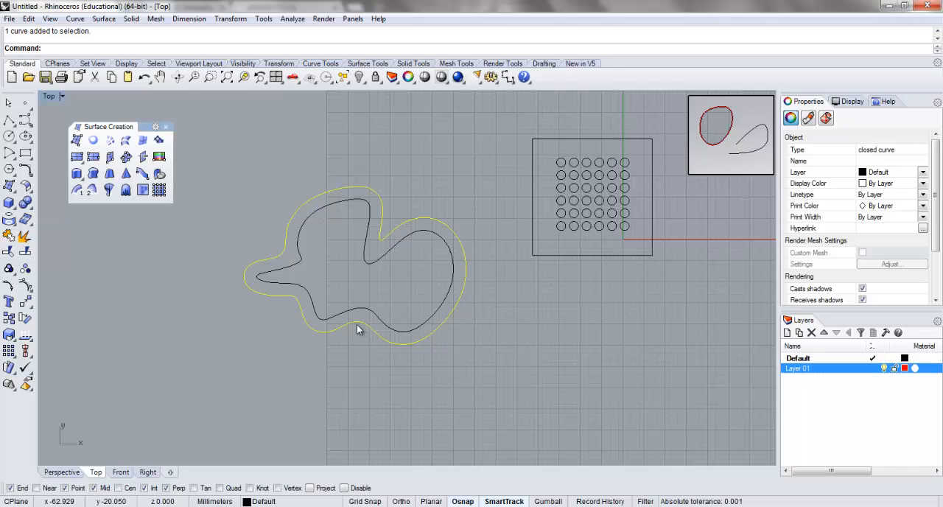
{"action": "mouse_move", "coordinate": [333, 380]}
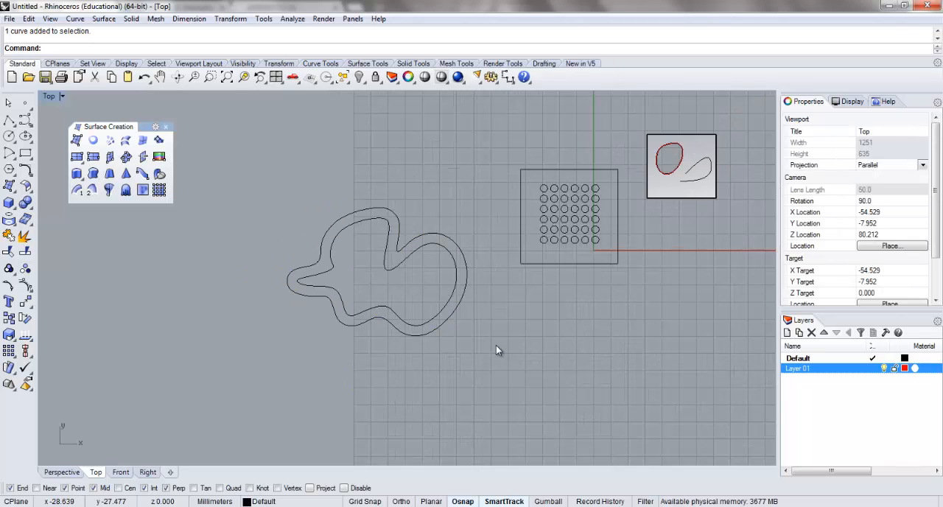
Turn off Show surface isocurves for the perforated planar surface in Properties.
{"action": "left_click_drag", "start_coordinate": [498, 350], "coordinate": [475, 346]}
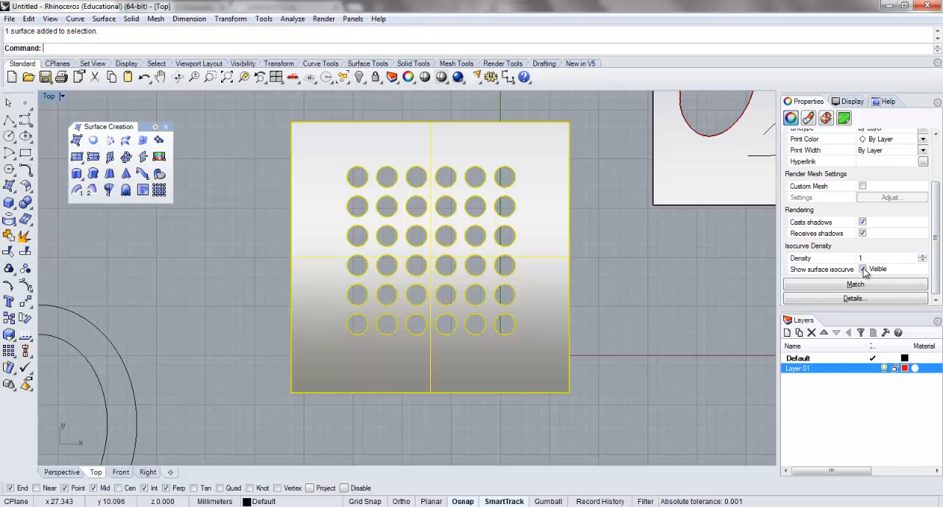
{"action": "left_click", "coordinate": [243, 224]}
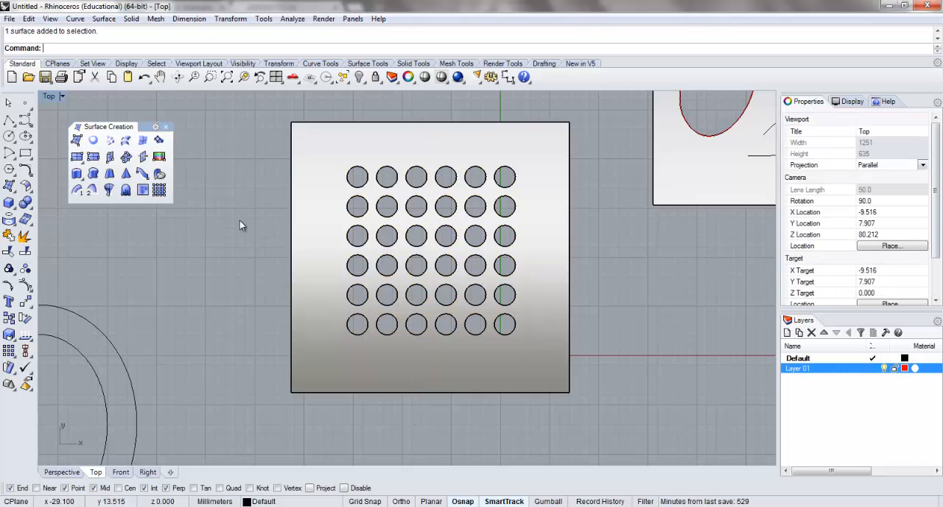
{"action": "mouse_move", "coordinate": [672, 350]}
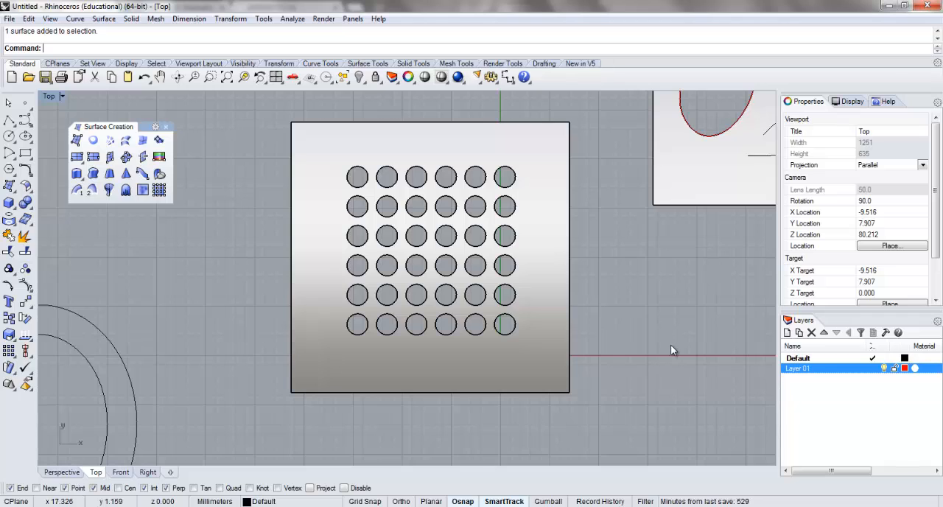
{"action": "mouse_move", "coordinate": [507, 229]}
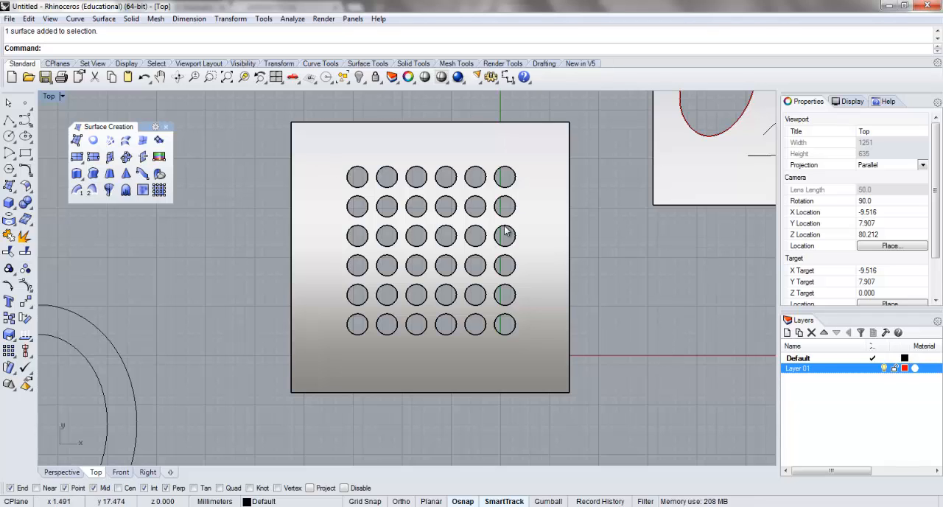